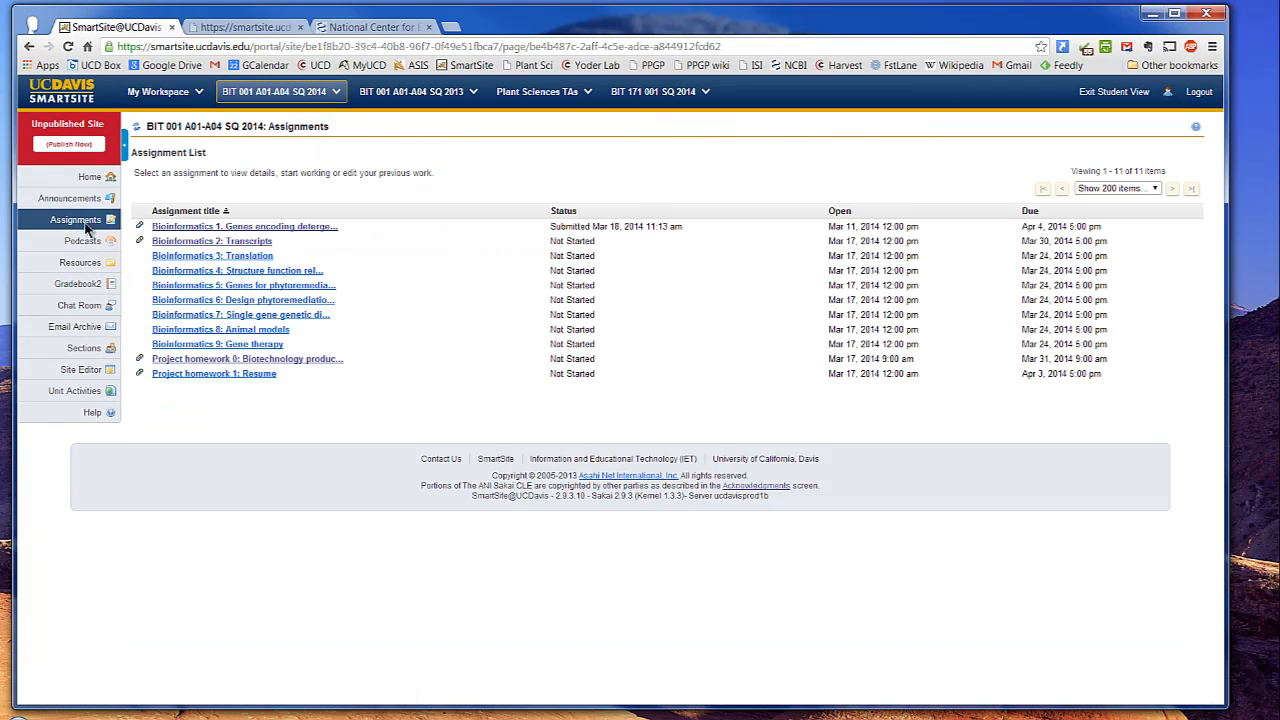
- Open the Bioinformatics 2: Transcription assignment from the SmartSite course page
click(212, 240)
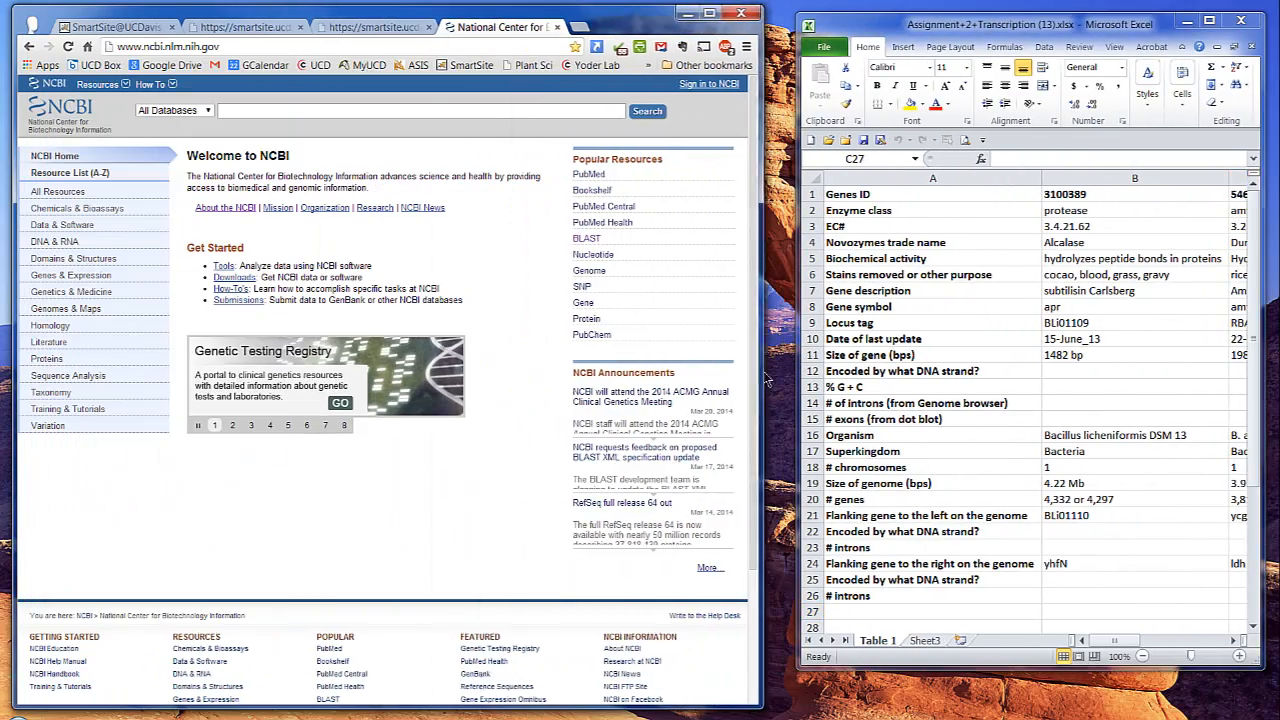
- Search NCBI Gene for ID 3100389 copied from cell B1 and reach the apr record's NCBI Reference Sequences
right_click(300, 110)
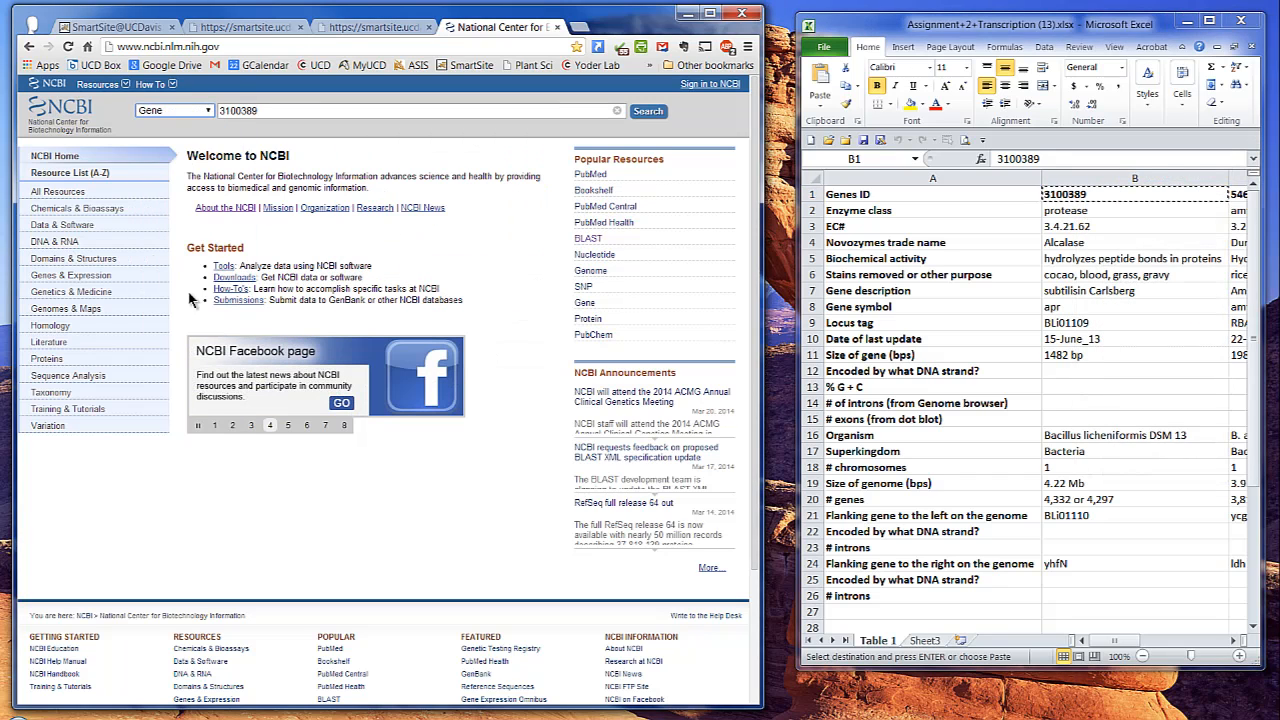
click(648, 112)
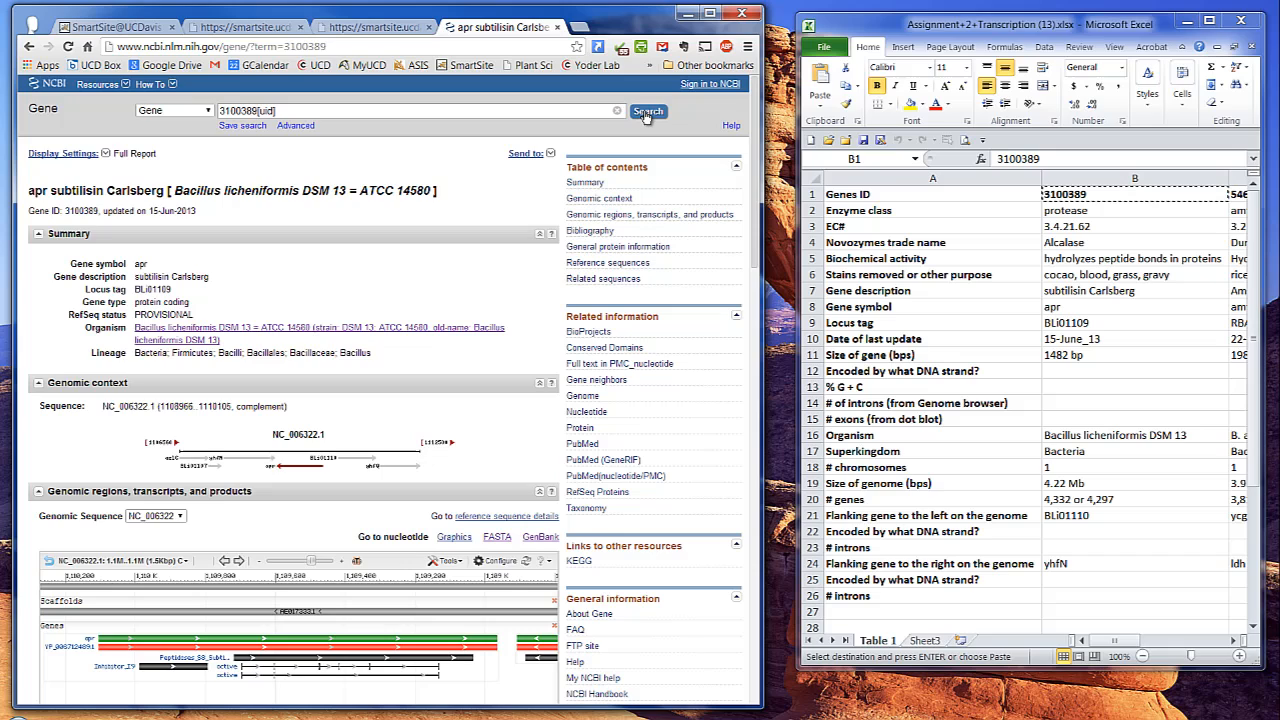
scroll(down, 3)
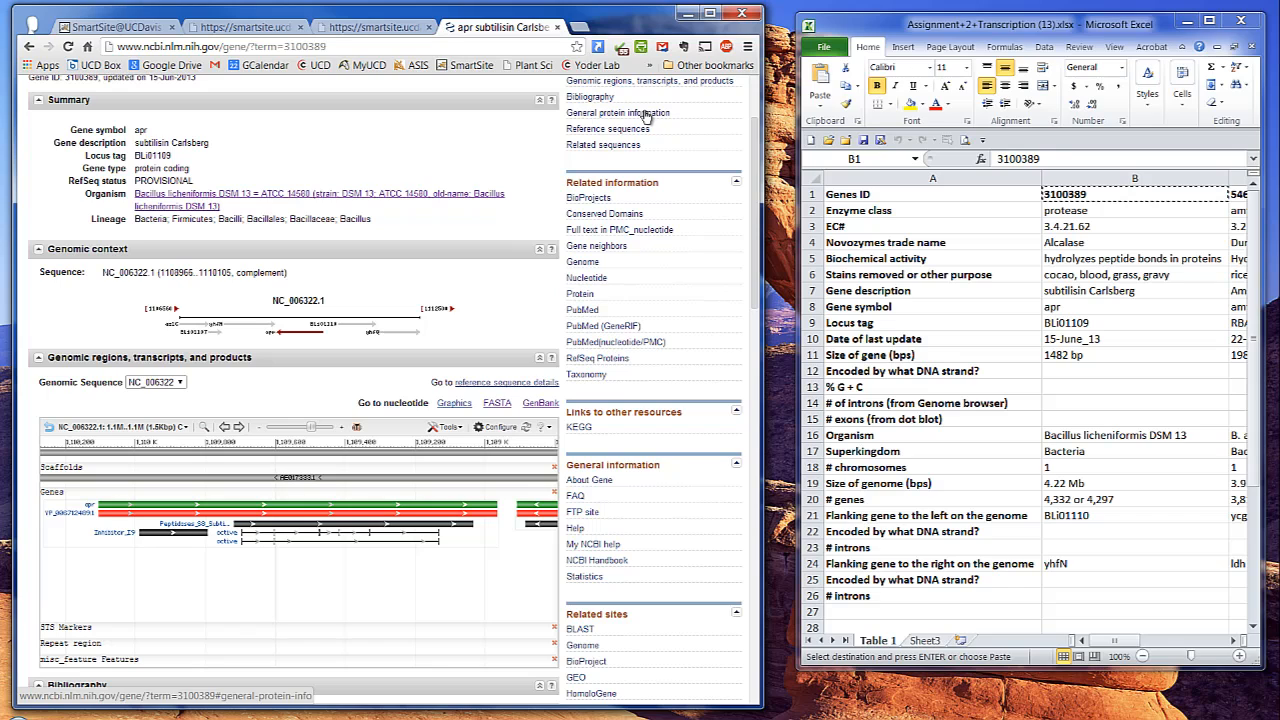
scroll(down, 3)
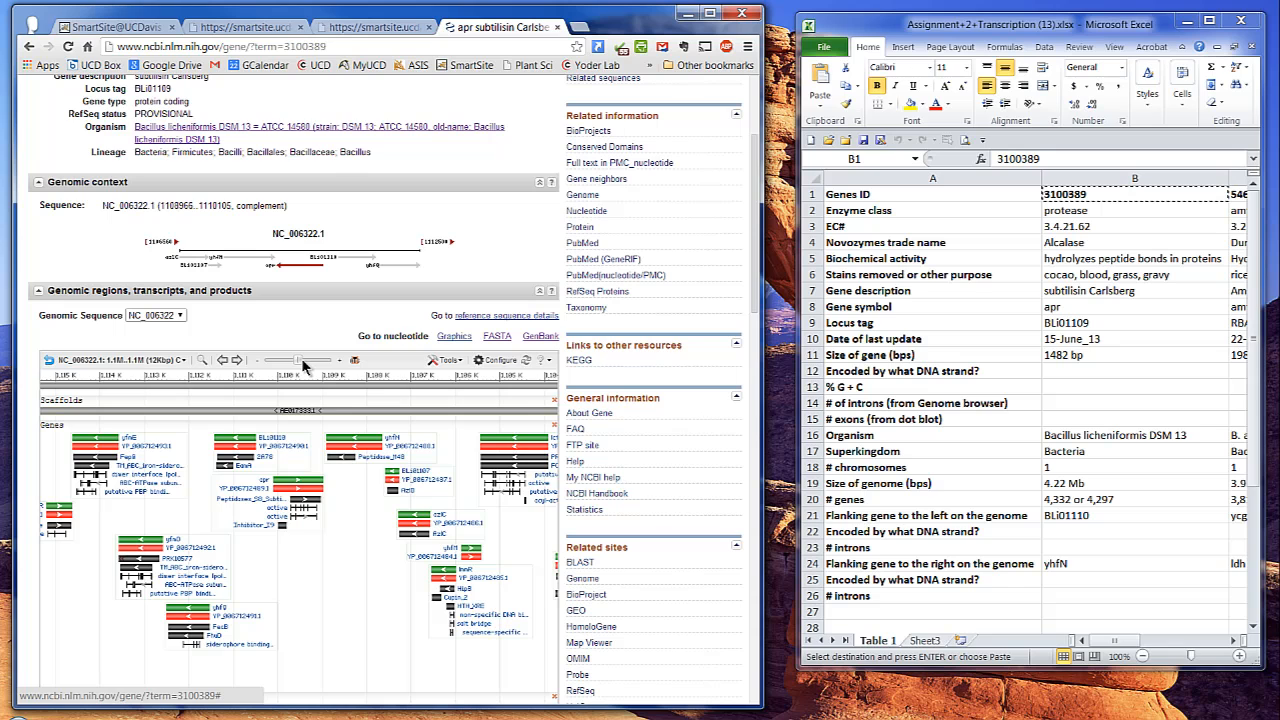
scroll(down, 3)
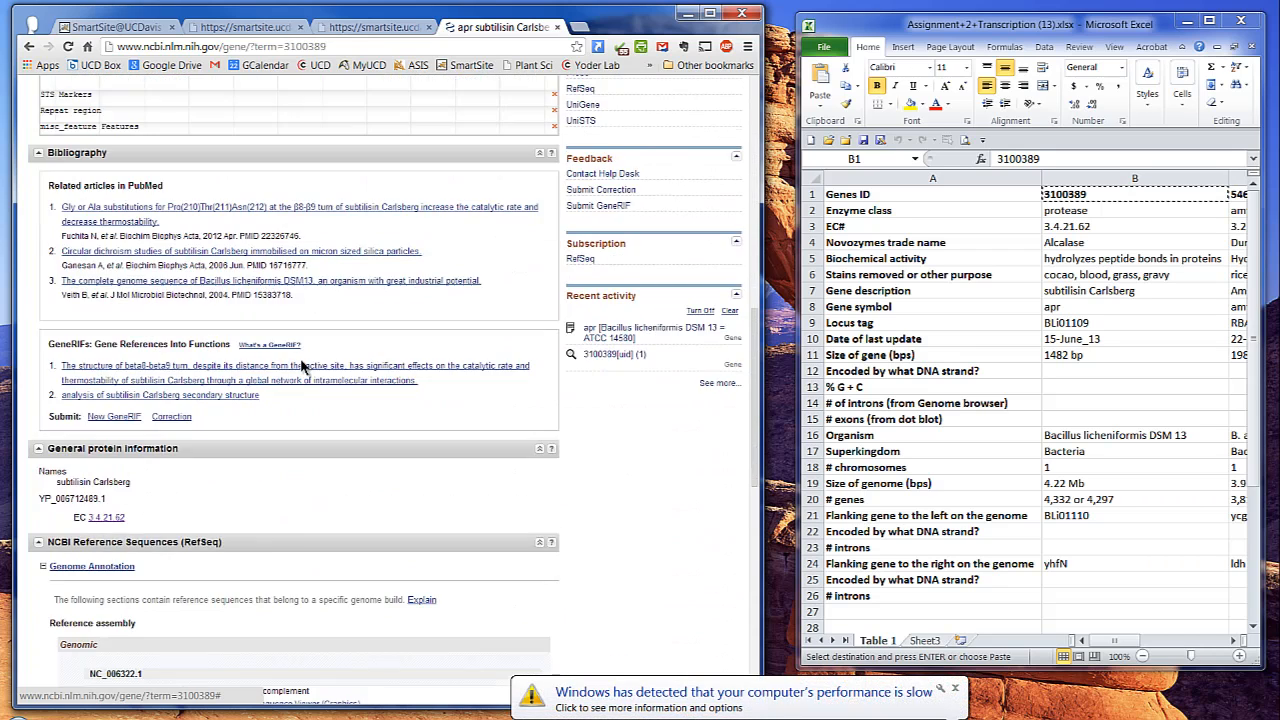
scroll(down, 3)
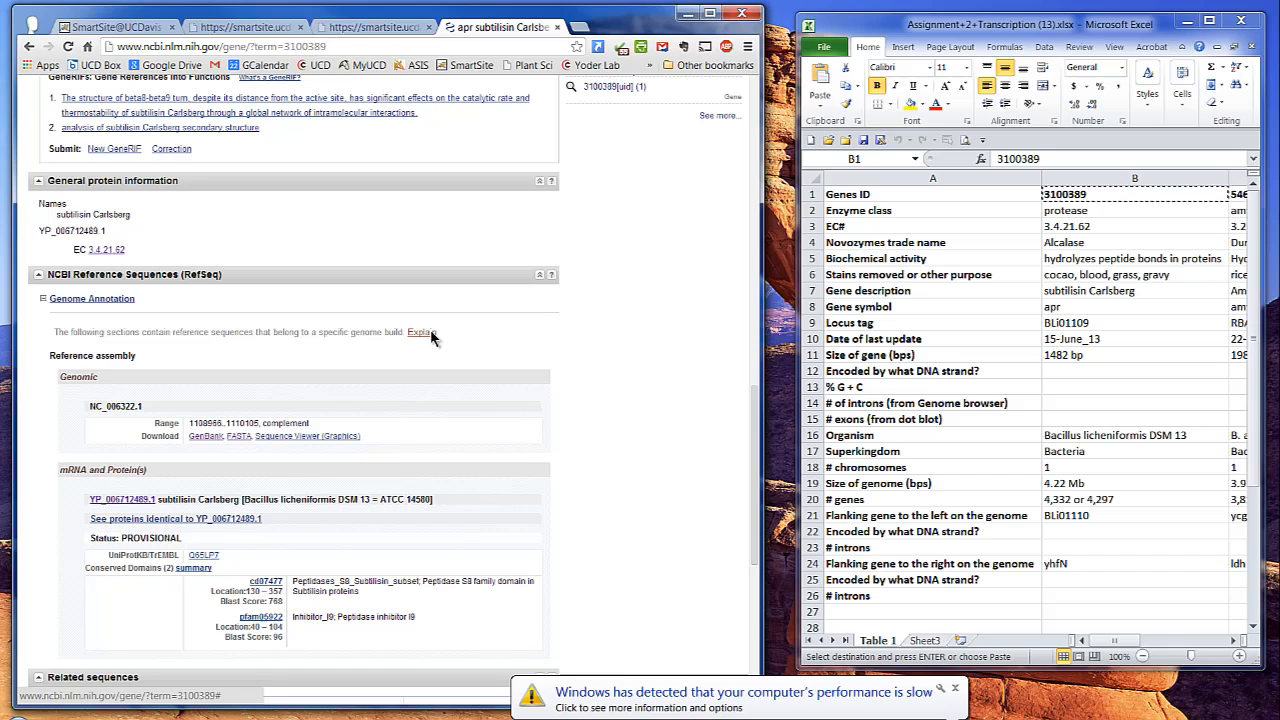
mouse_move(456, 330)
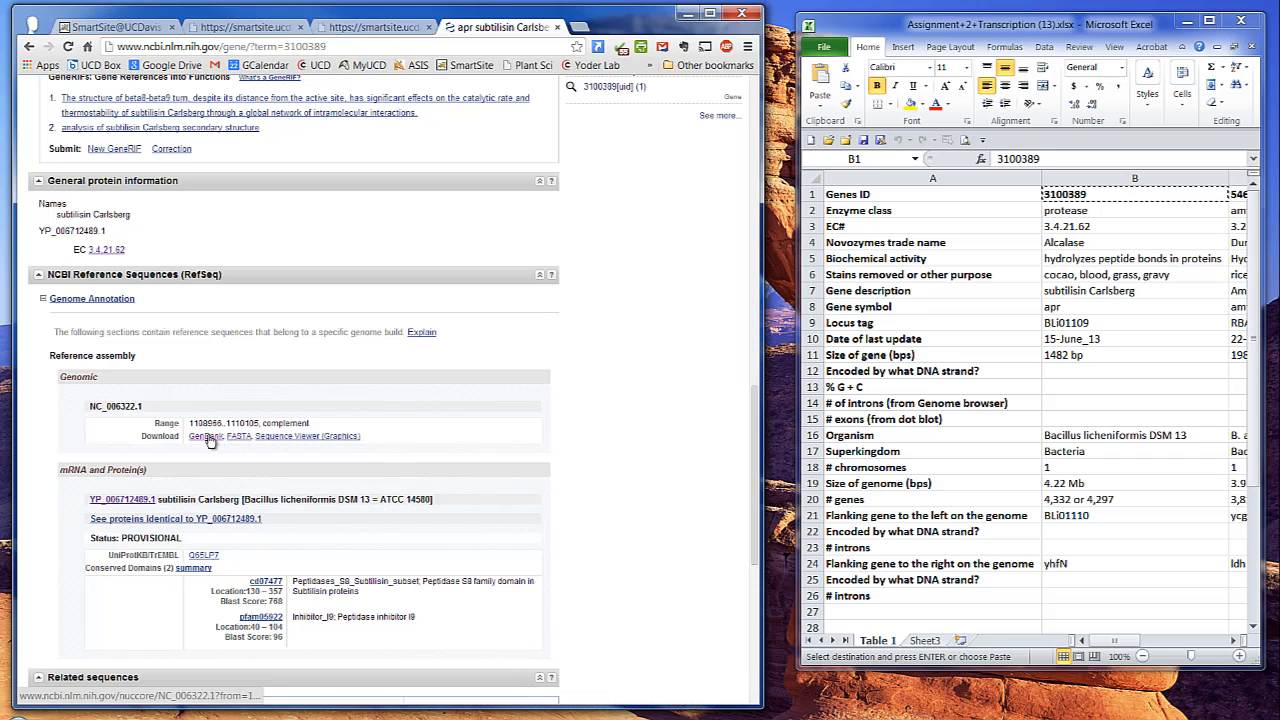
- Open the GenBank record for NC_006322.1 region 1108866–1110105 and view its ORIGIN sequence
click(204, 436)
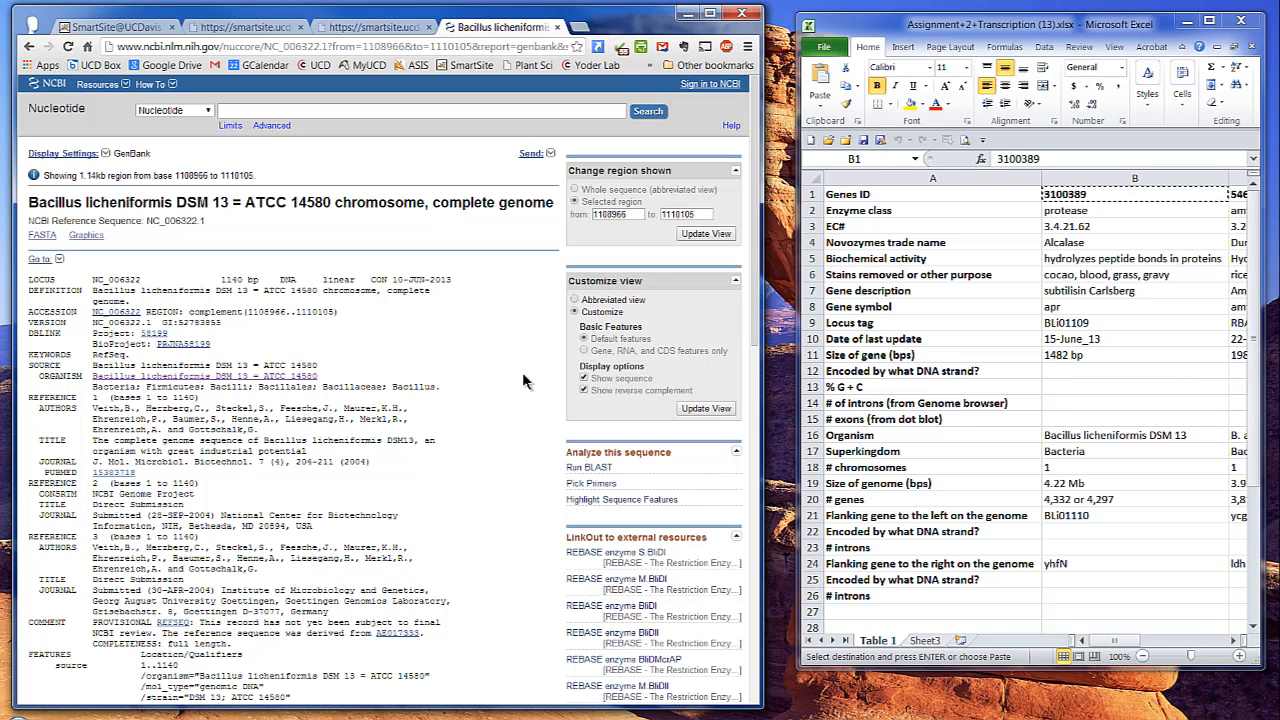
scroll(down, 3)
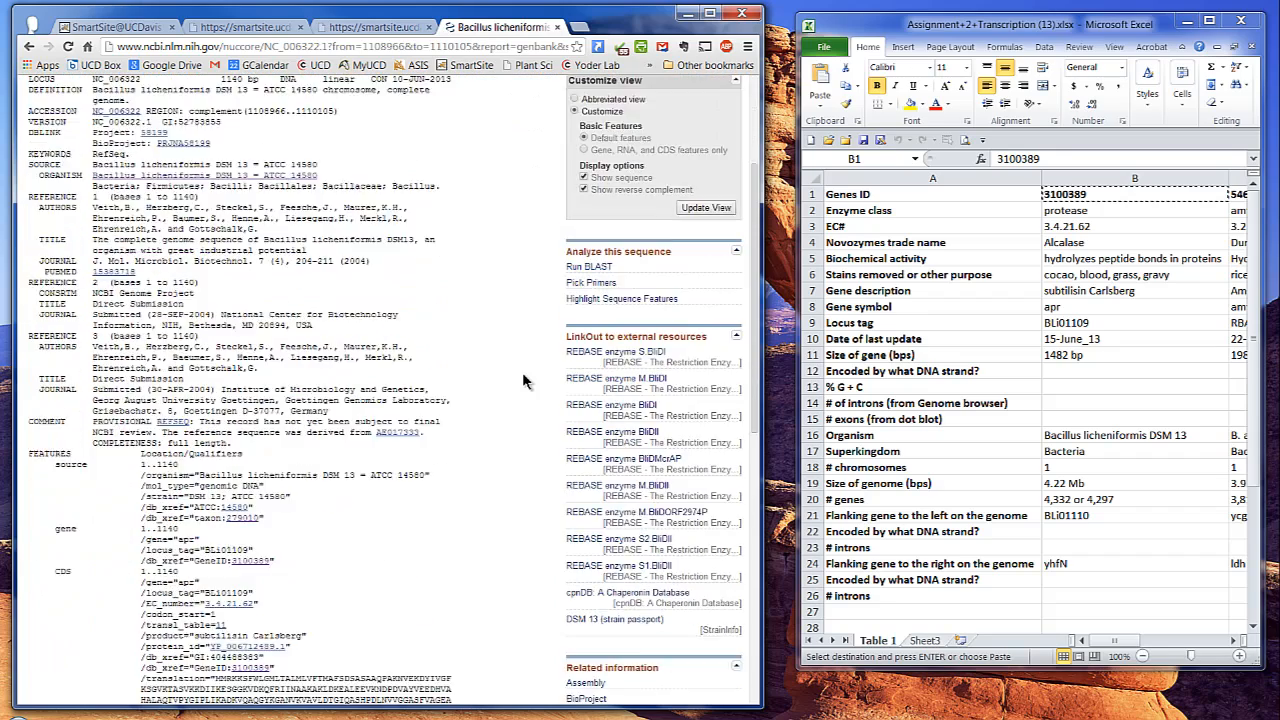
scroll(down, 3)
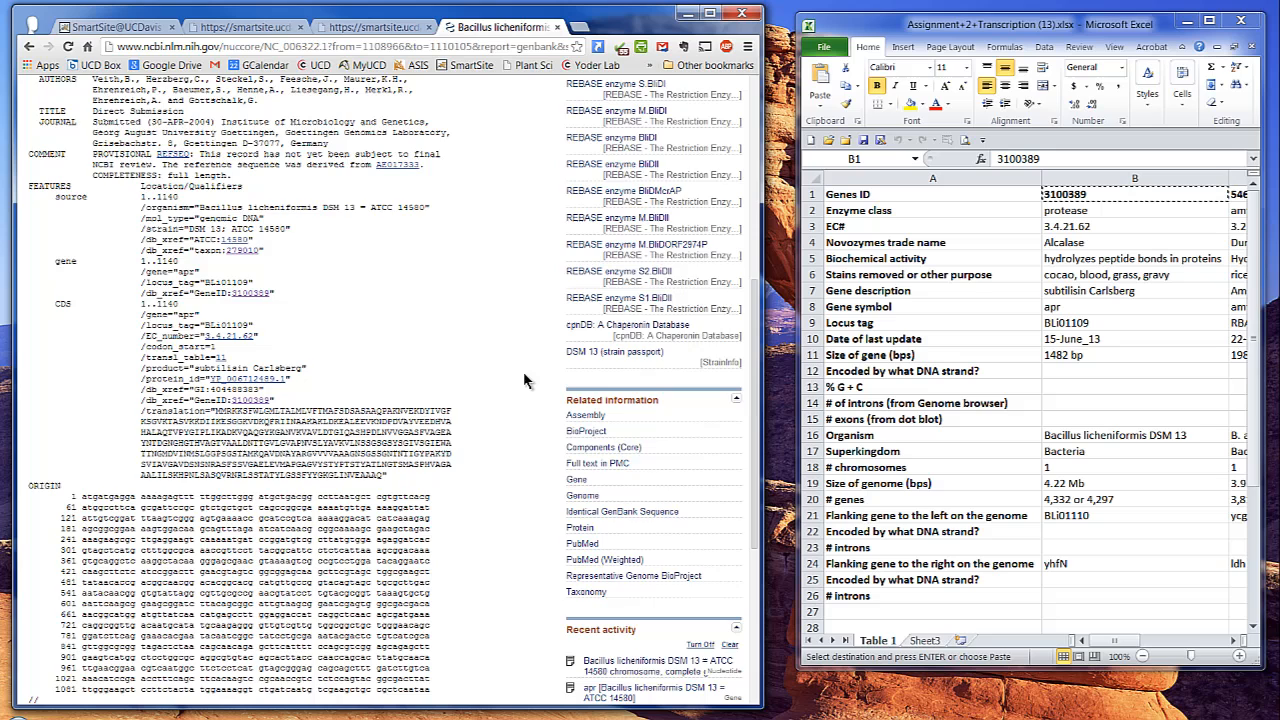
scroll(down, 3)
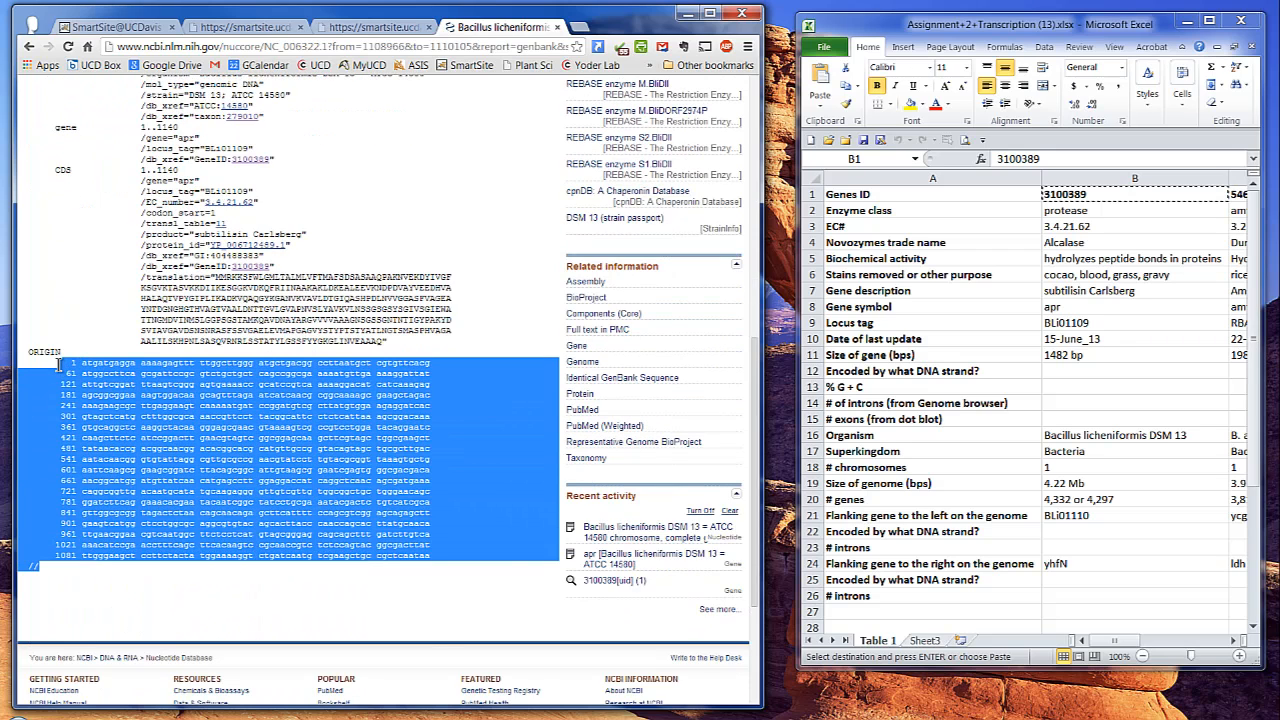
click(450, 520)
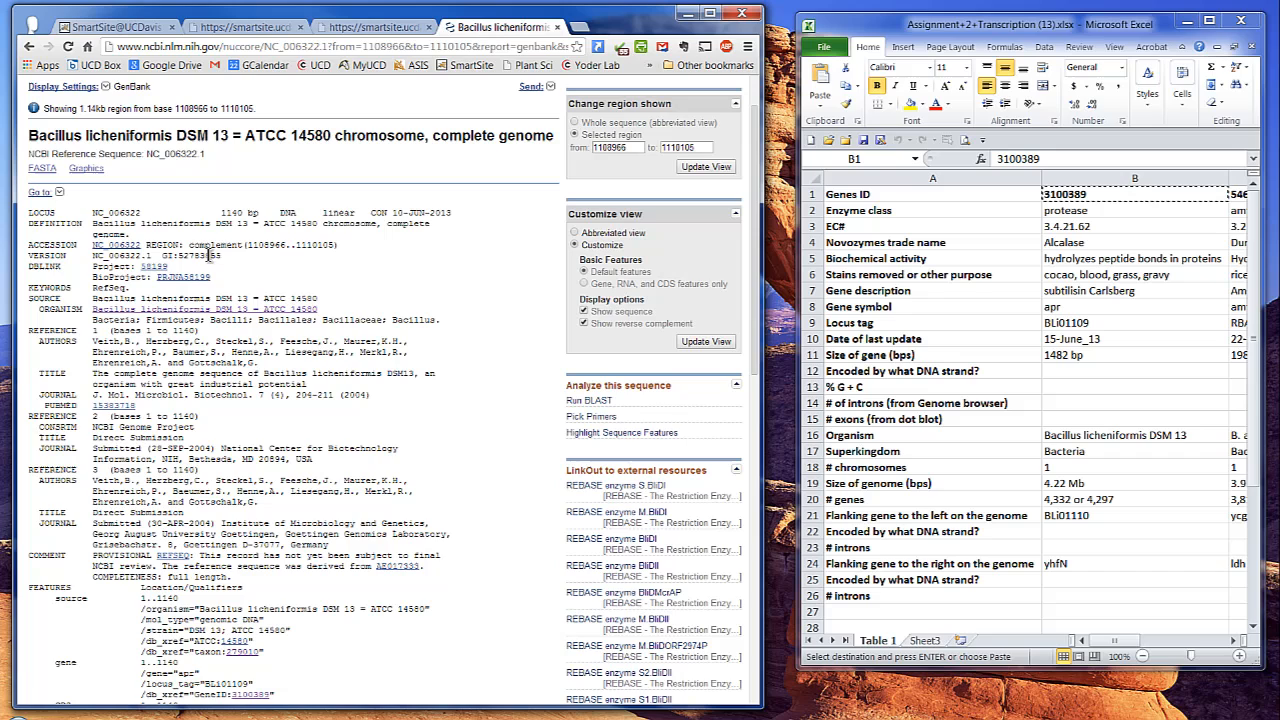
- Show the 1140 bp apr region as a FASTA nucleotide sequence via the gene record's FASTA link
click(128, 152)
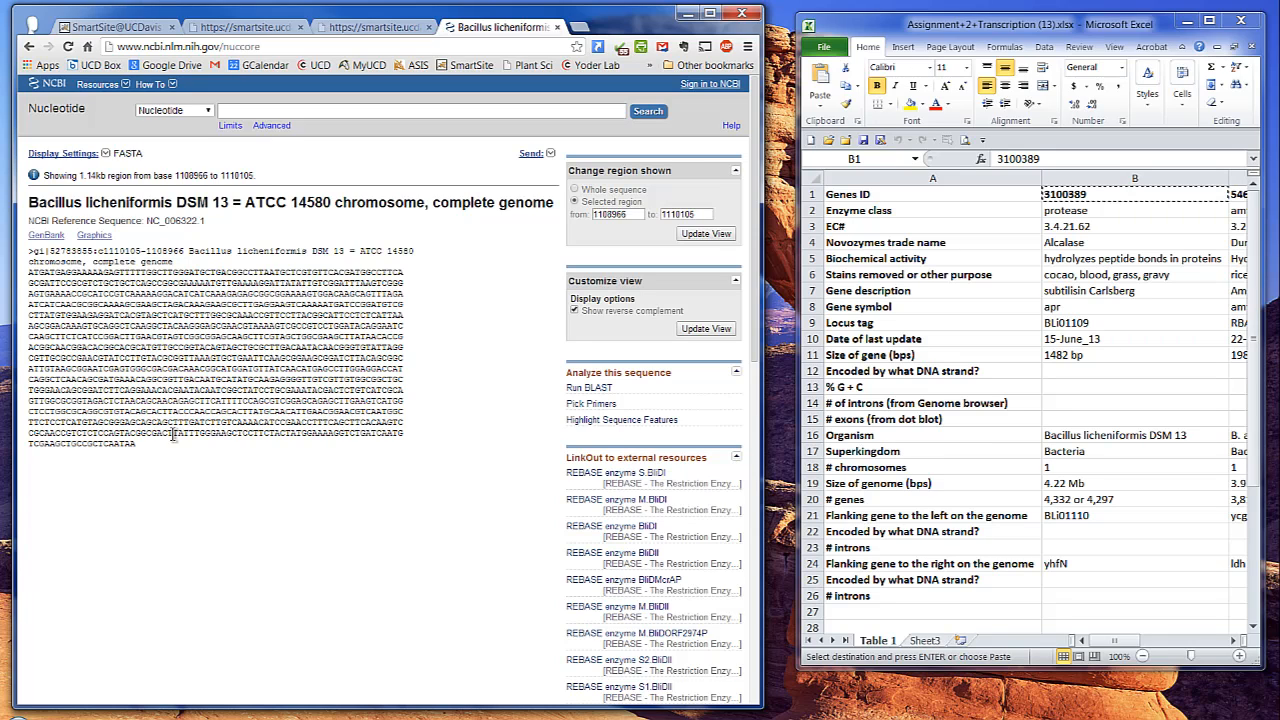
mouse_move(168, 456)
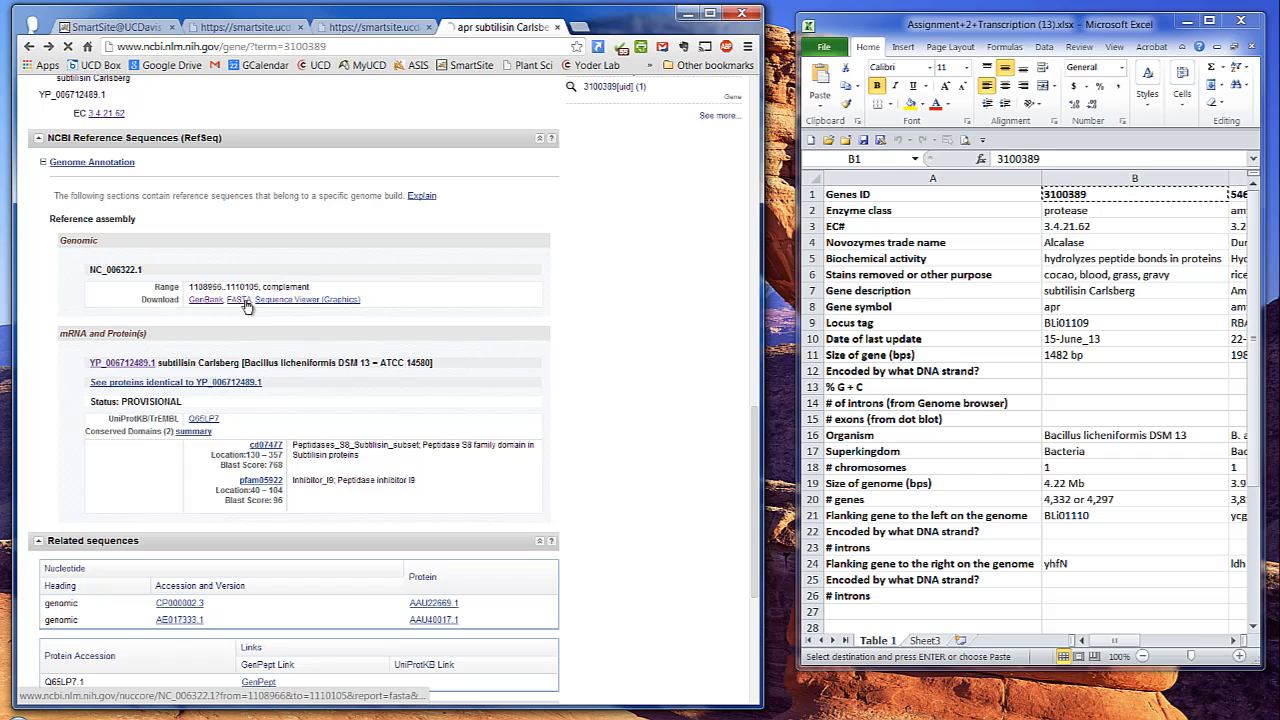
click(238, 300)
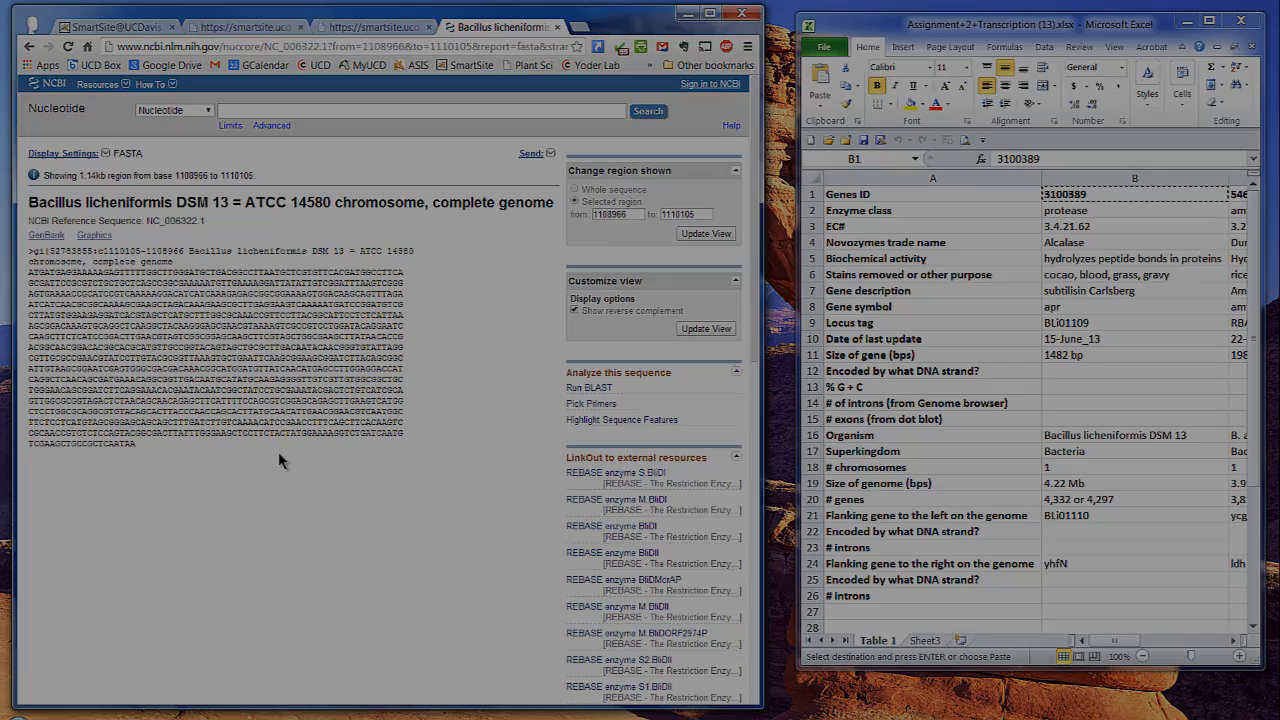
- Load bioinformatics.org/sms2 in a new tab beside the FASTA sequence
click(584, 28)
text(www.bioinformatics.org/sms2/)
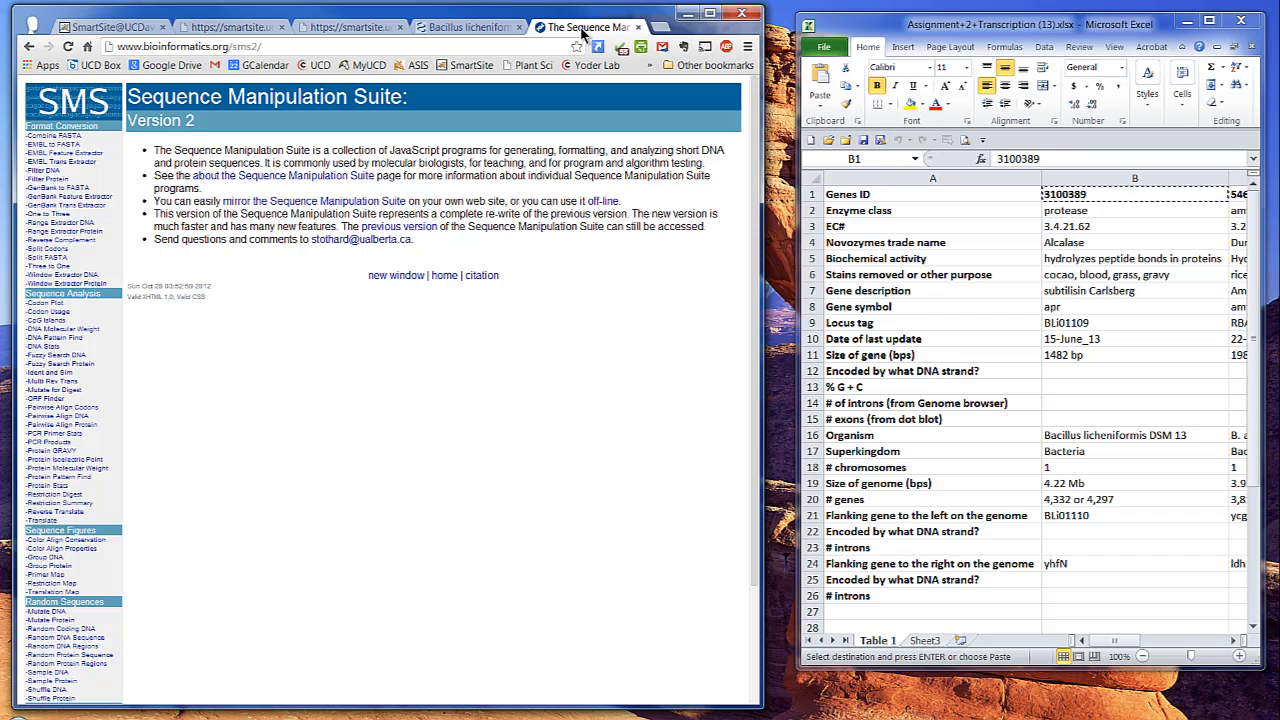
mouse_move(90, 178)
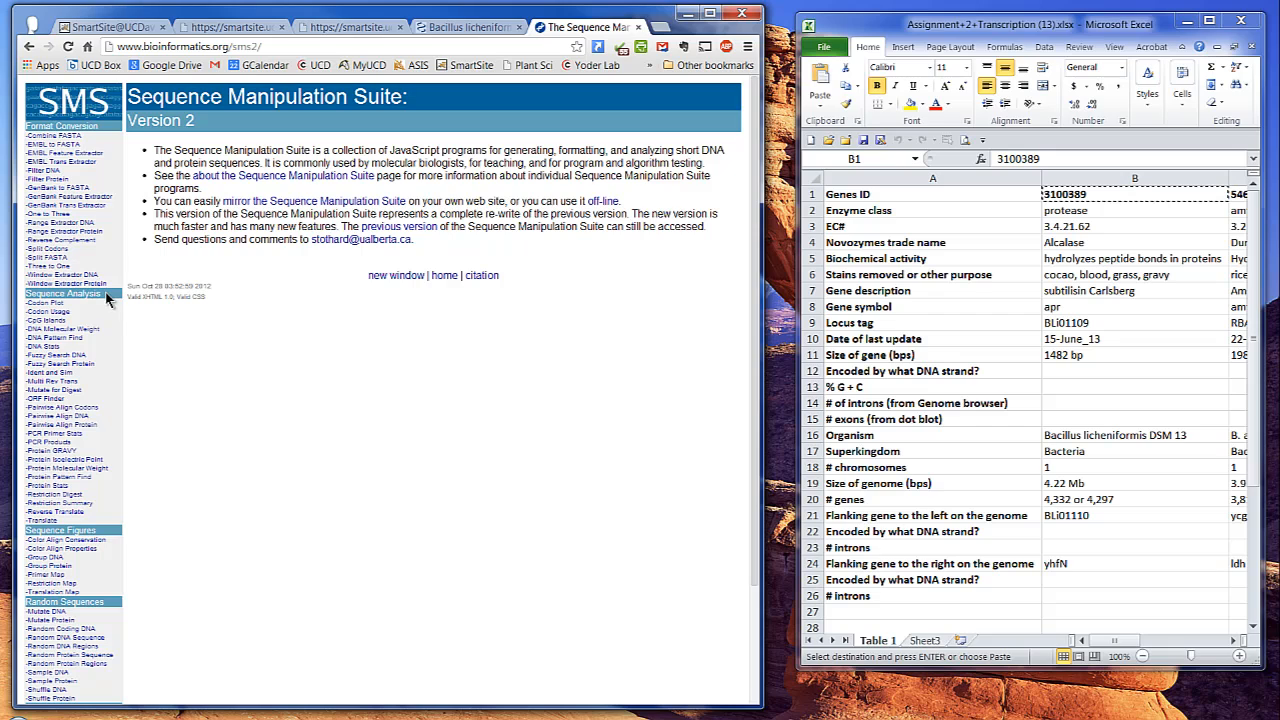
mouse_move(42, 348)
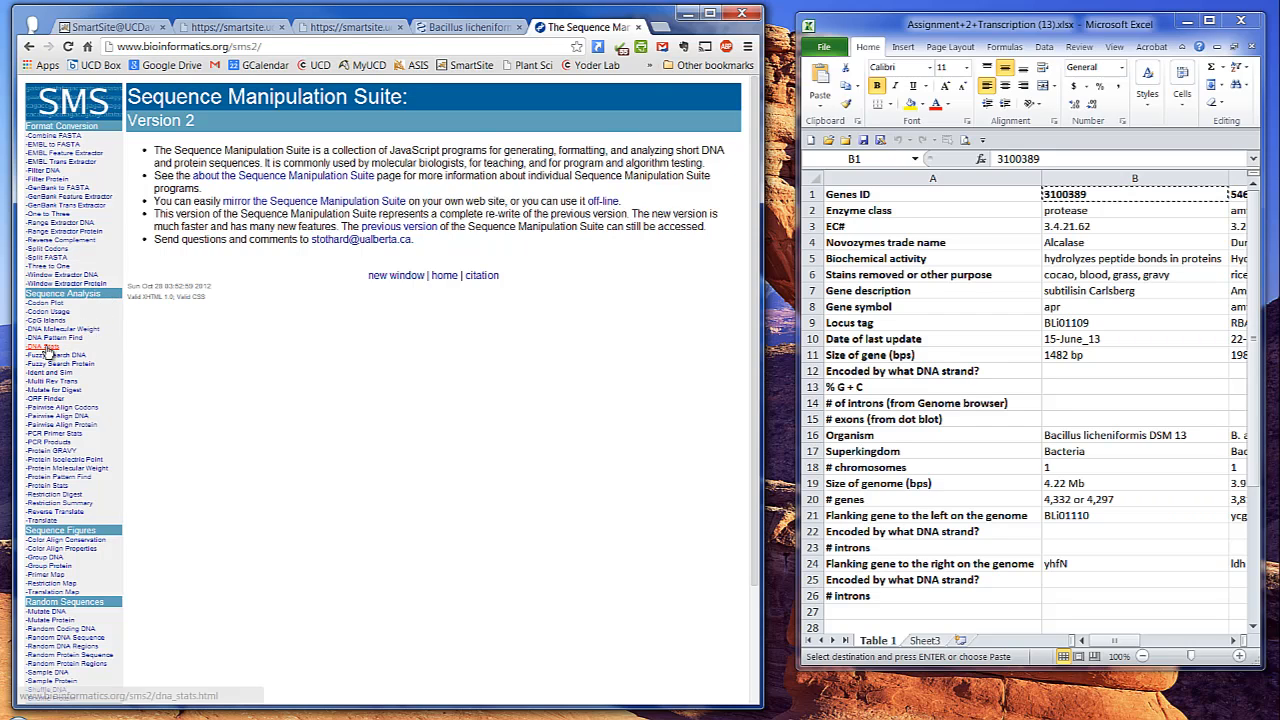
- Open DNA Stats, copy the apr FASTA from the Nucleotide tab, and clear the tool's input box
click(44, 348)
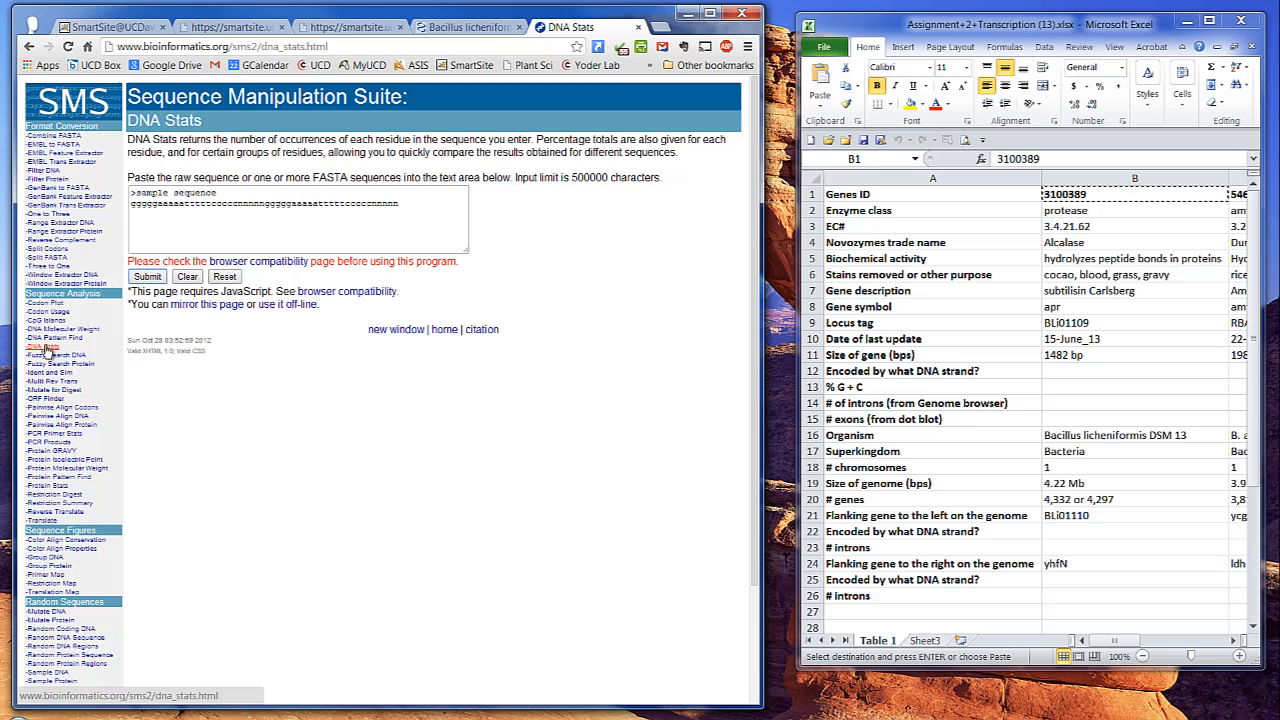
click(464, 28)
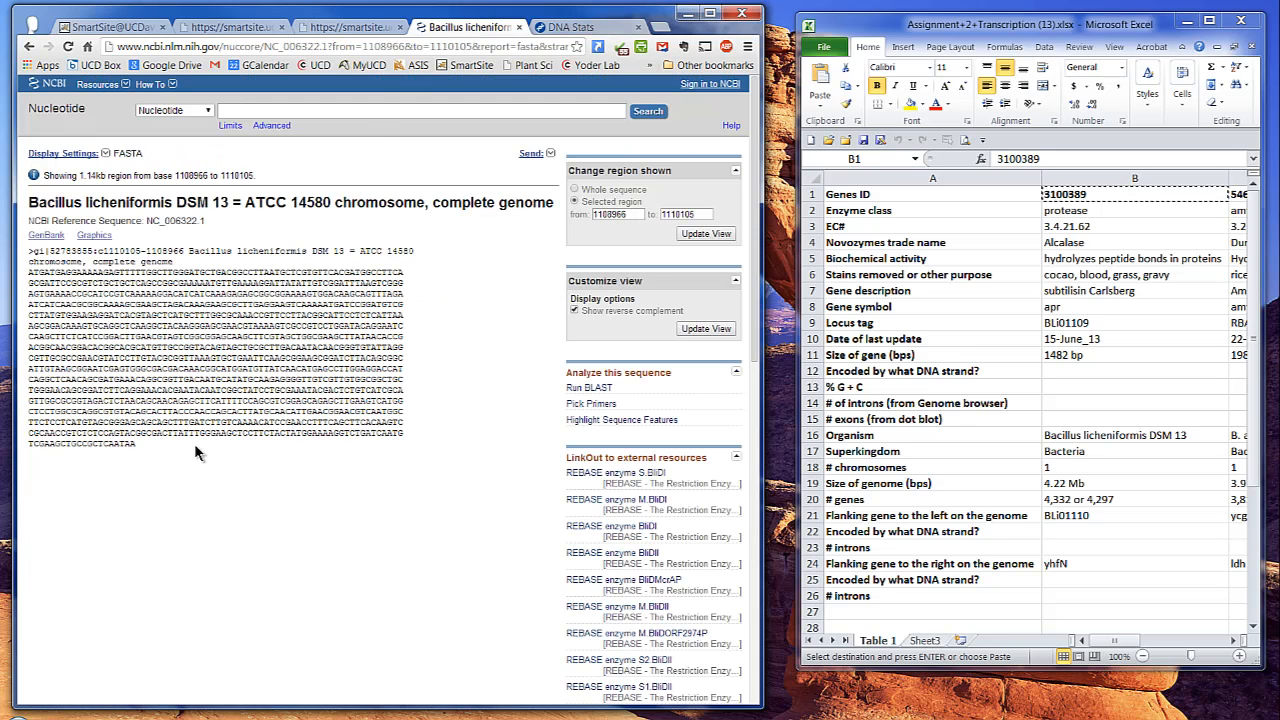
click(570, 28)
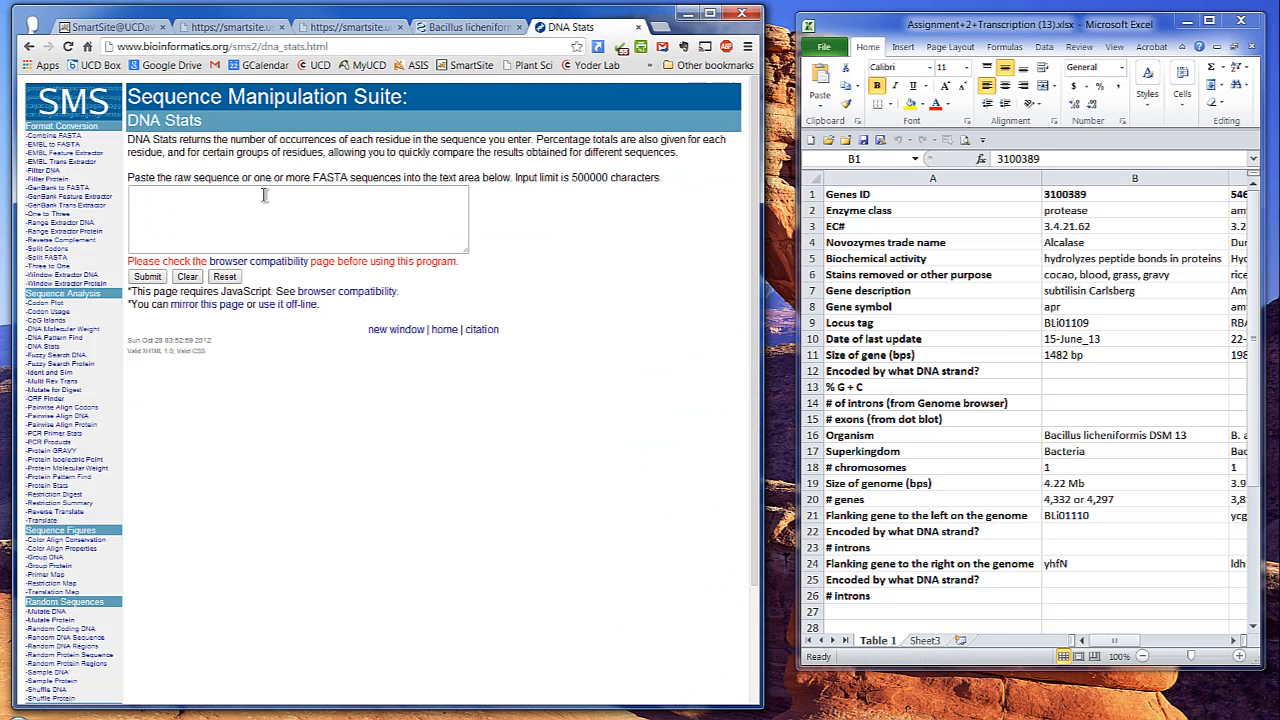
click(148, 276)
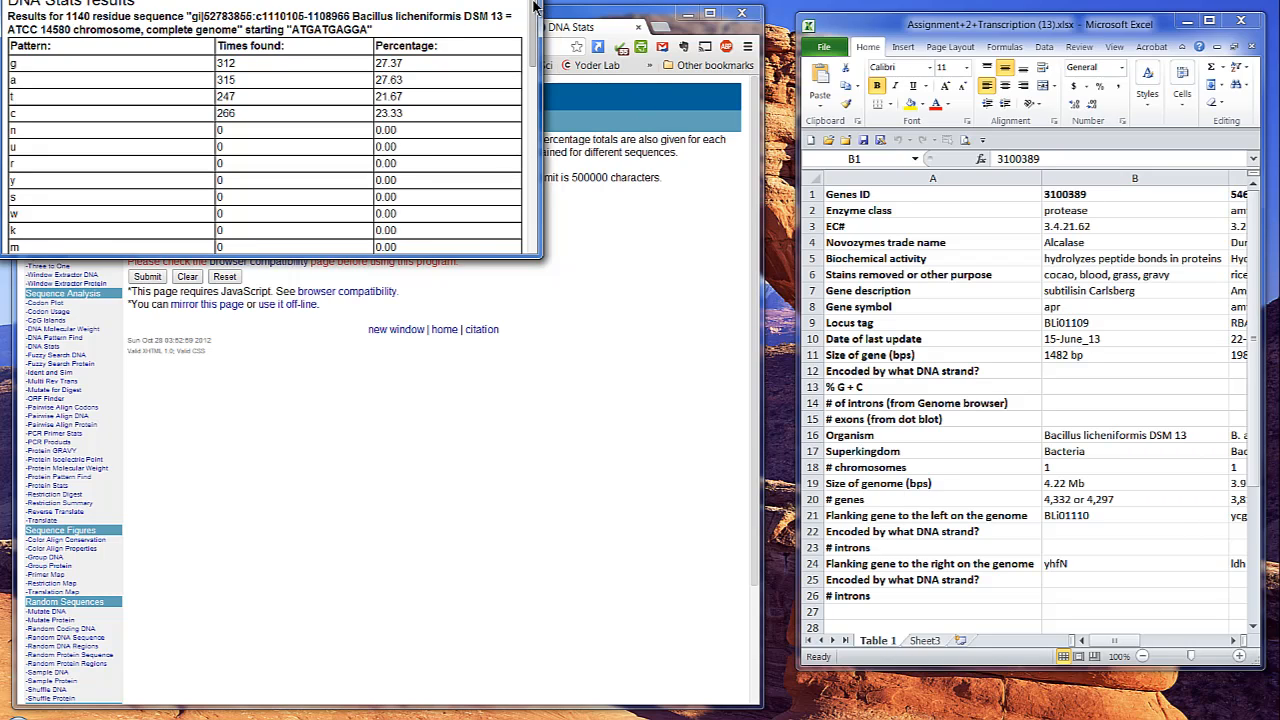
- Scroll through the DNA Stats base counts used for the worksheet's 50.7 % G + C value
scroll(down, 3)
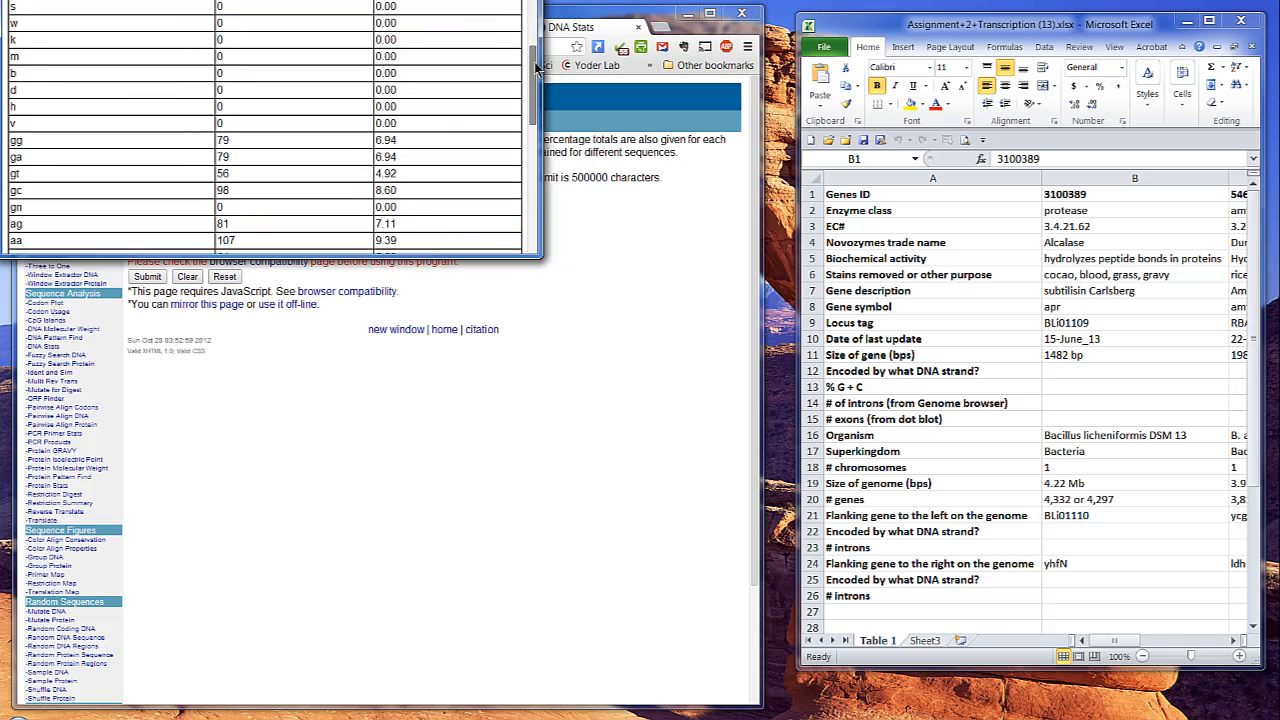
scroll(down, 3)
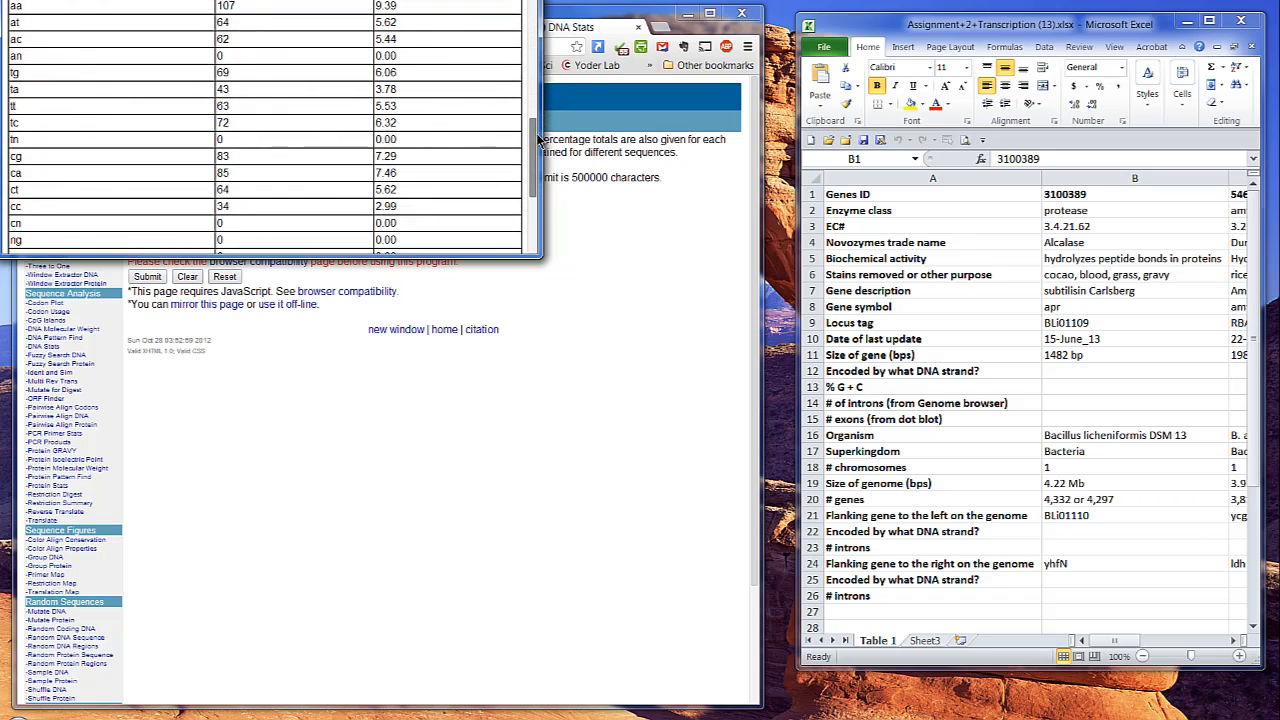
scroll(down, 3)
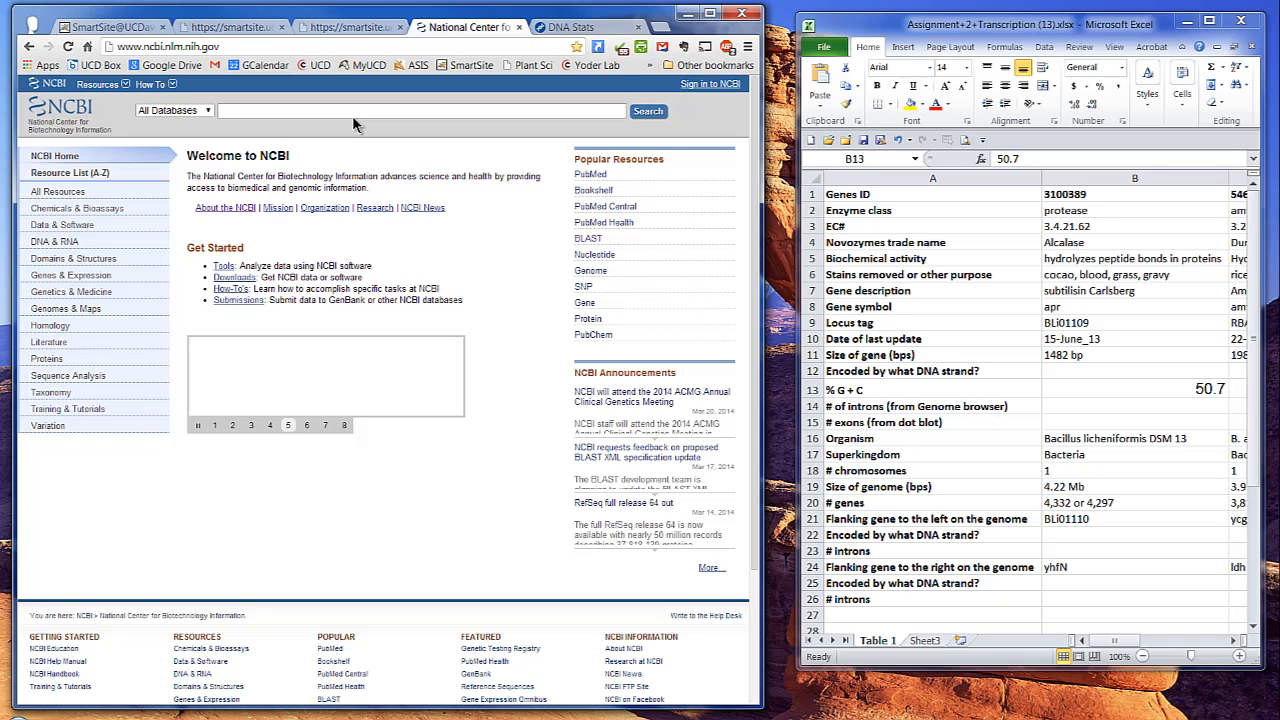
- Start a nucleotide BLAST two-sequence alignment with the apr FASTA pasted as query and subject
click(588, 238)
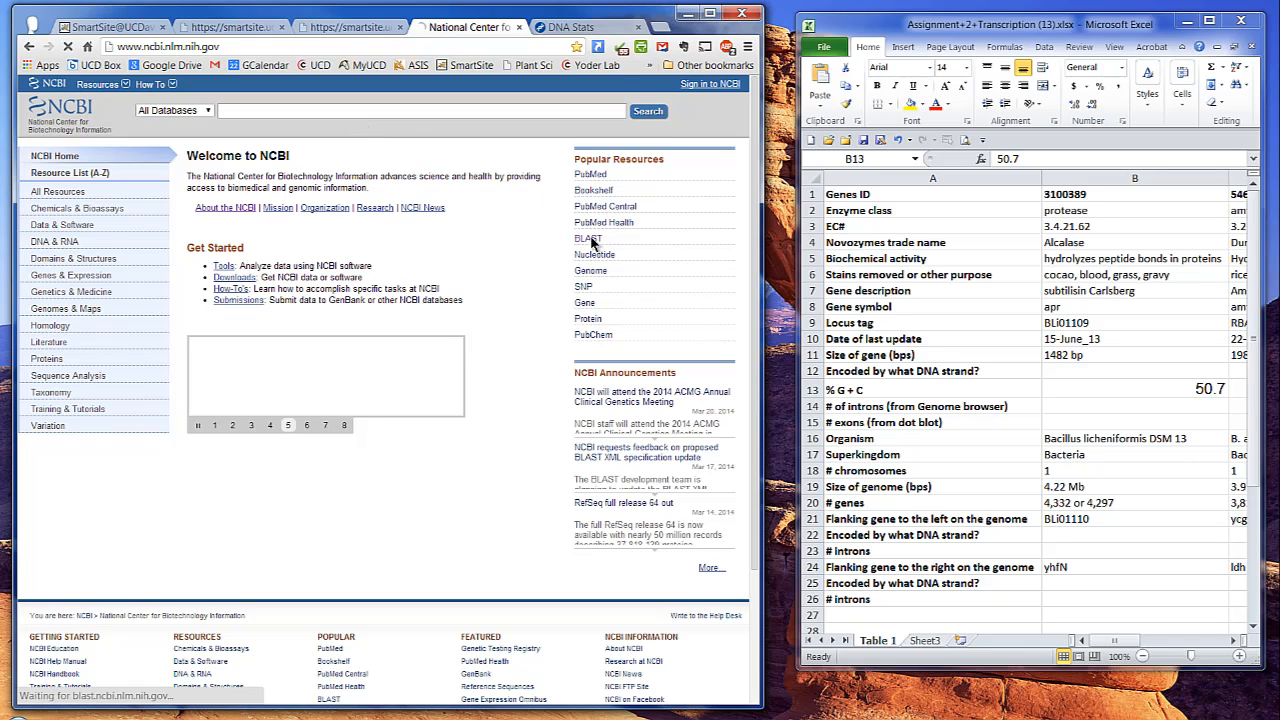
click(584, 238)
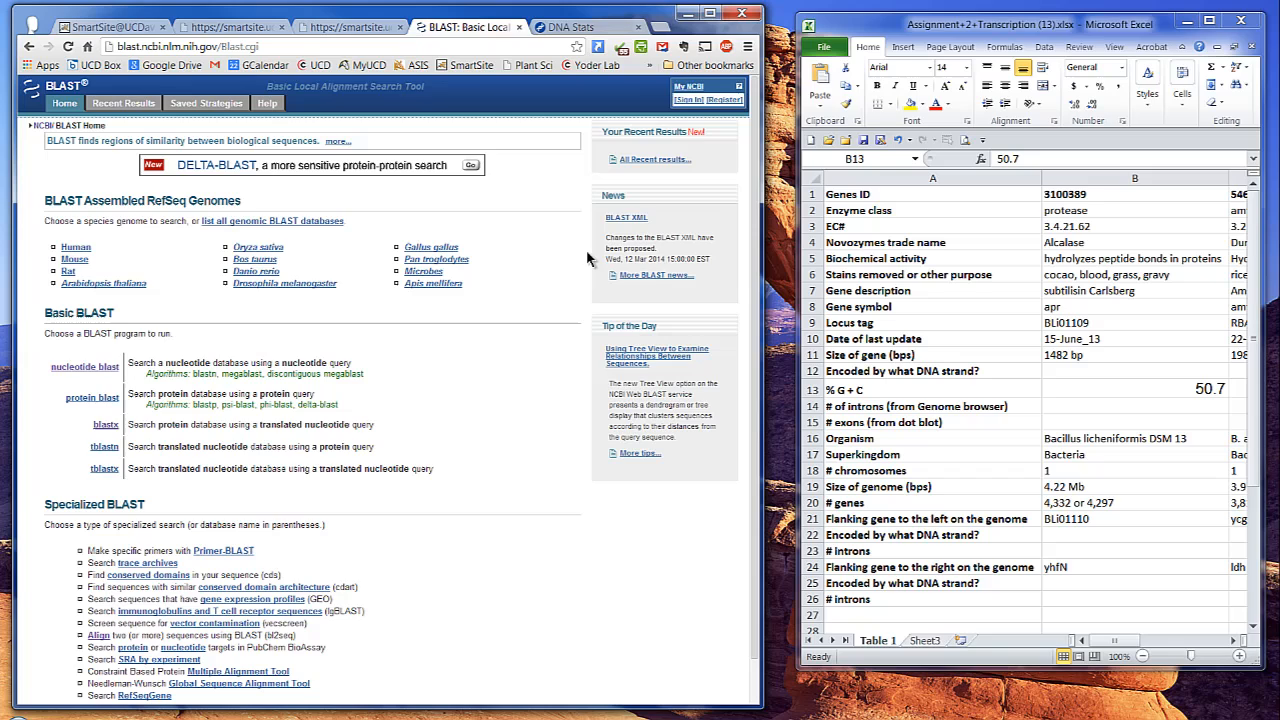
scroll(down, 3)
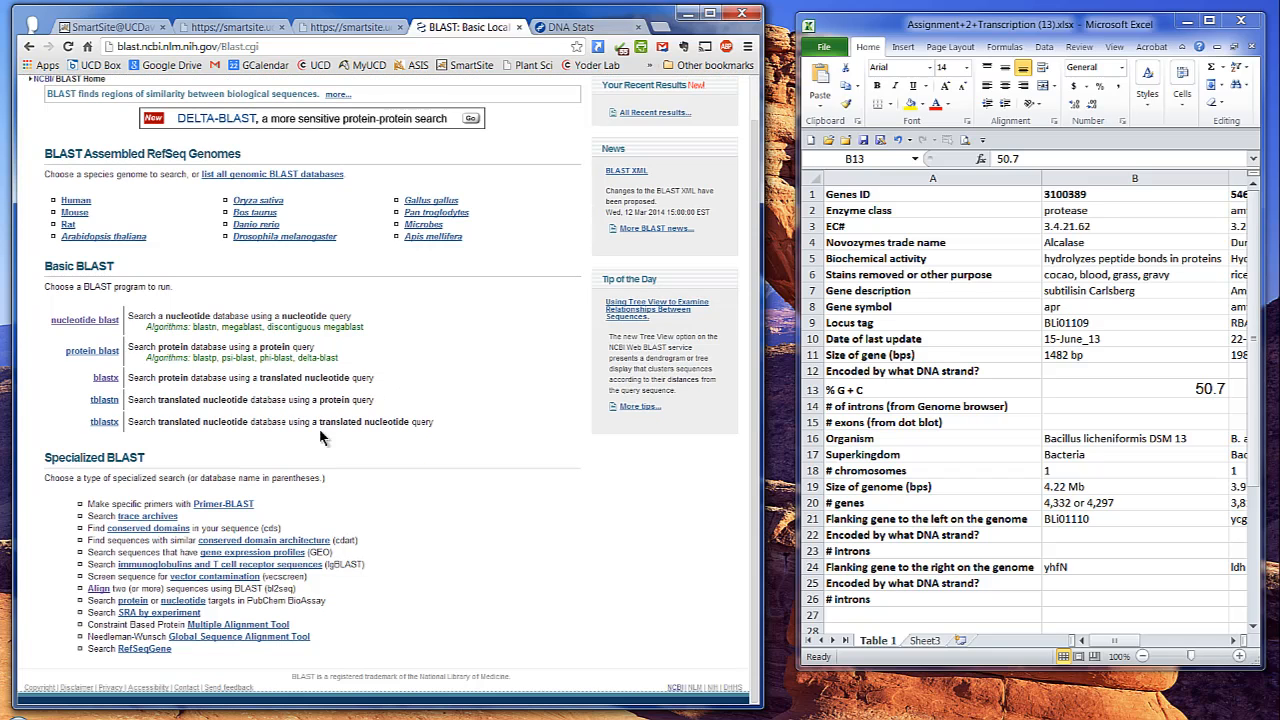
mouse_move(98, 588)
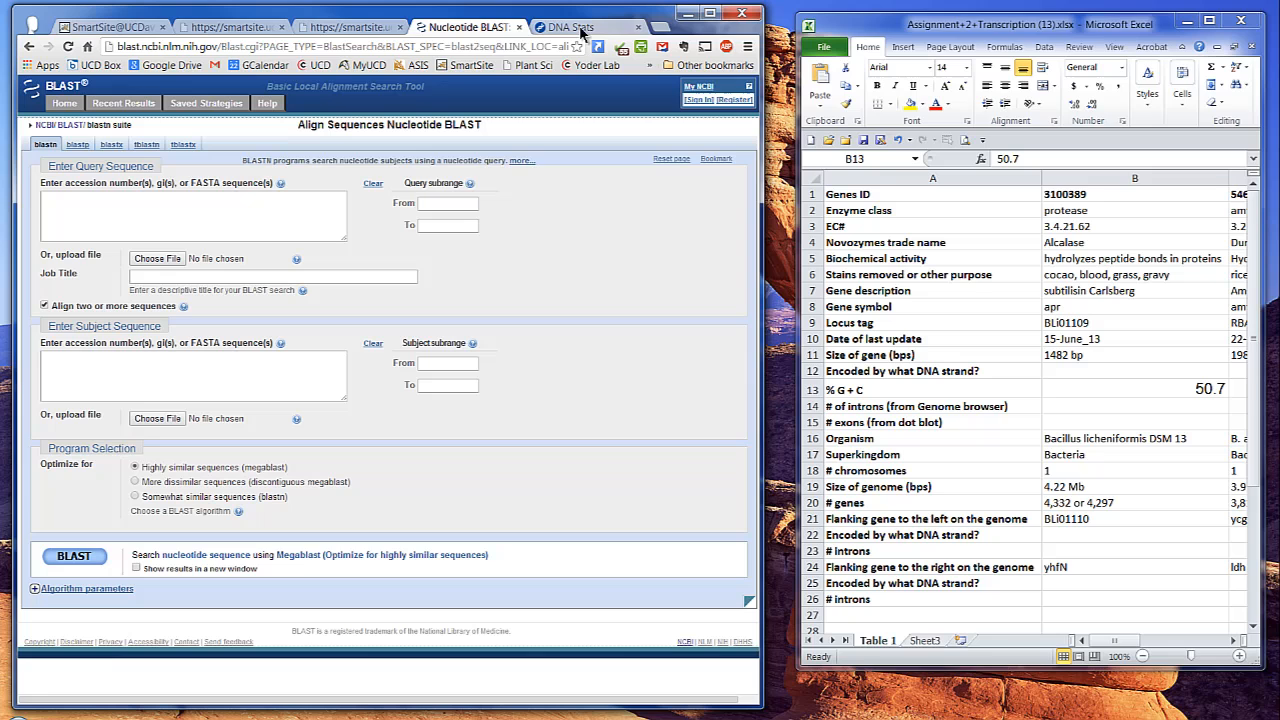
click(590, 26)
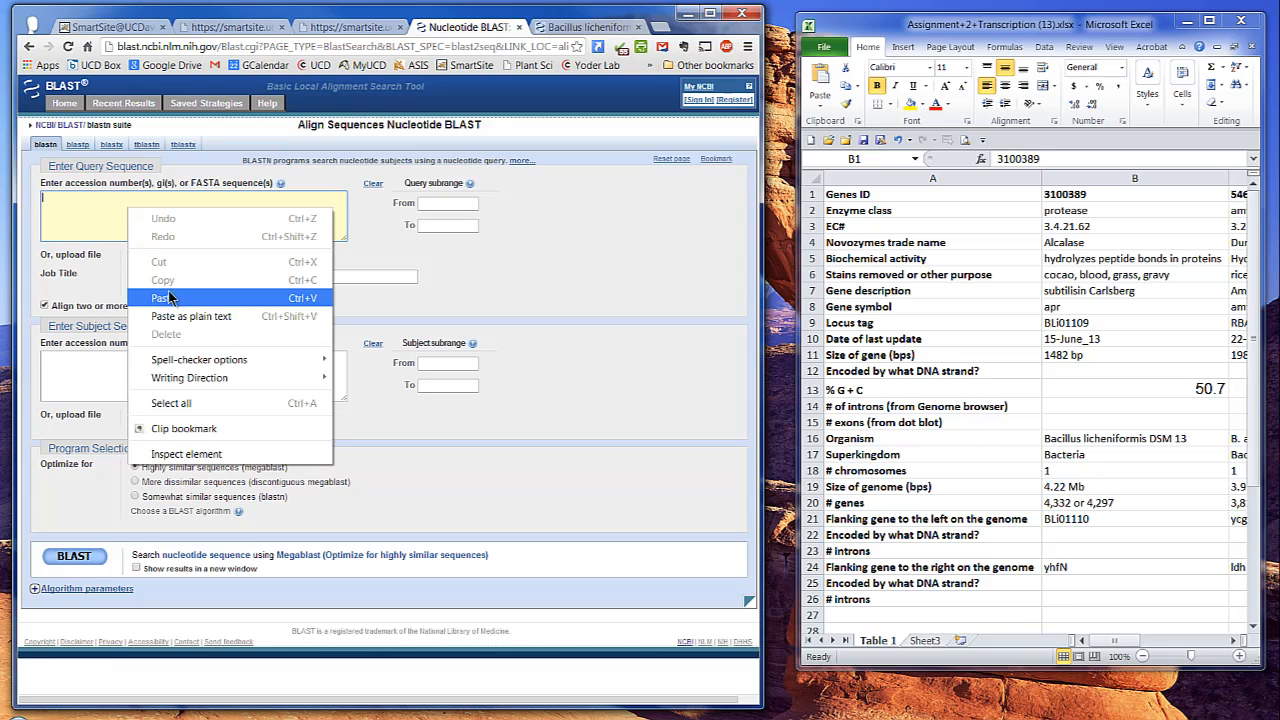
click(160, 298)
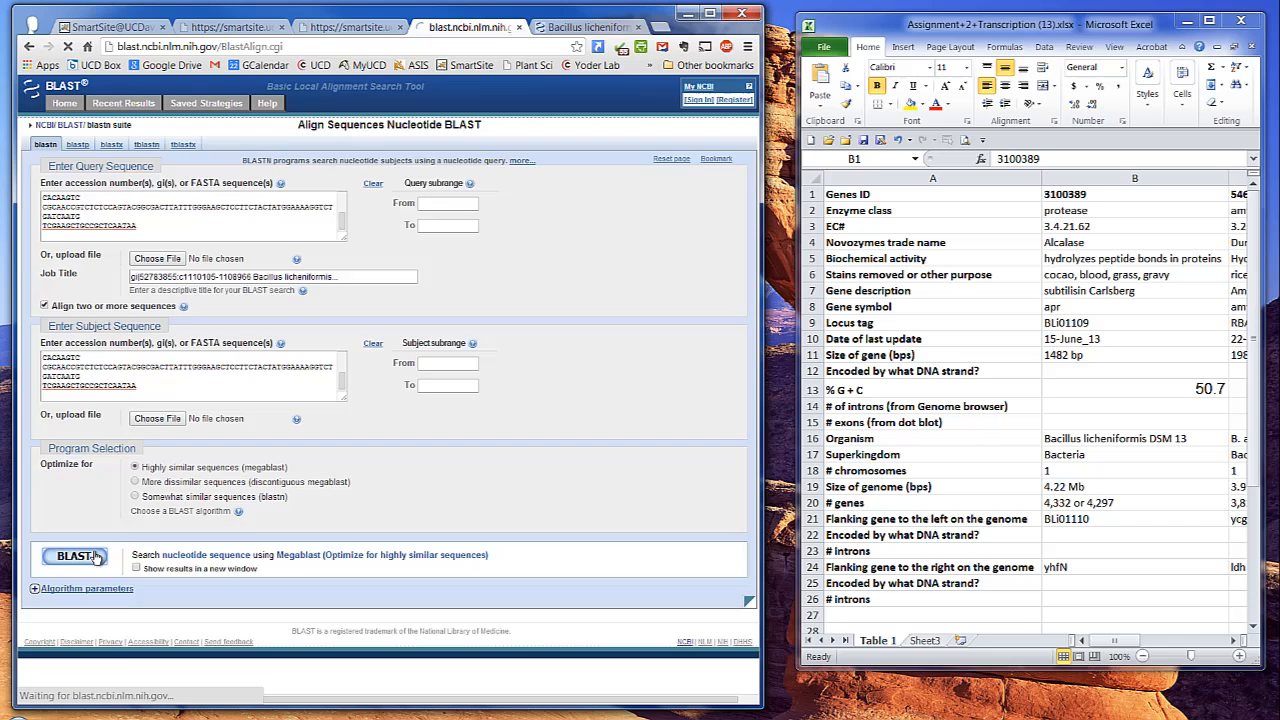
- Run the self-comparison, inspect the straight diagonal Dot Matrix View, and choose Edit and Resubmit
click(74, 556)
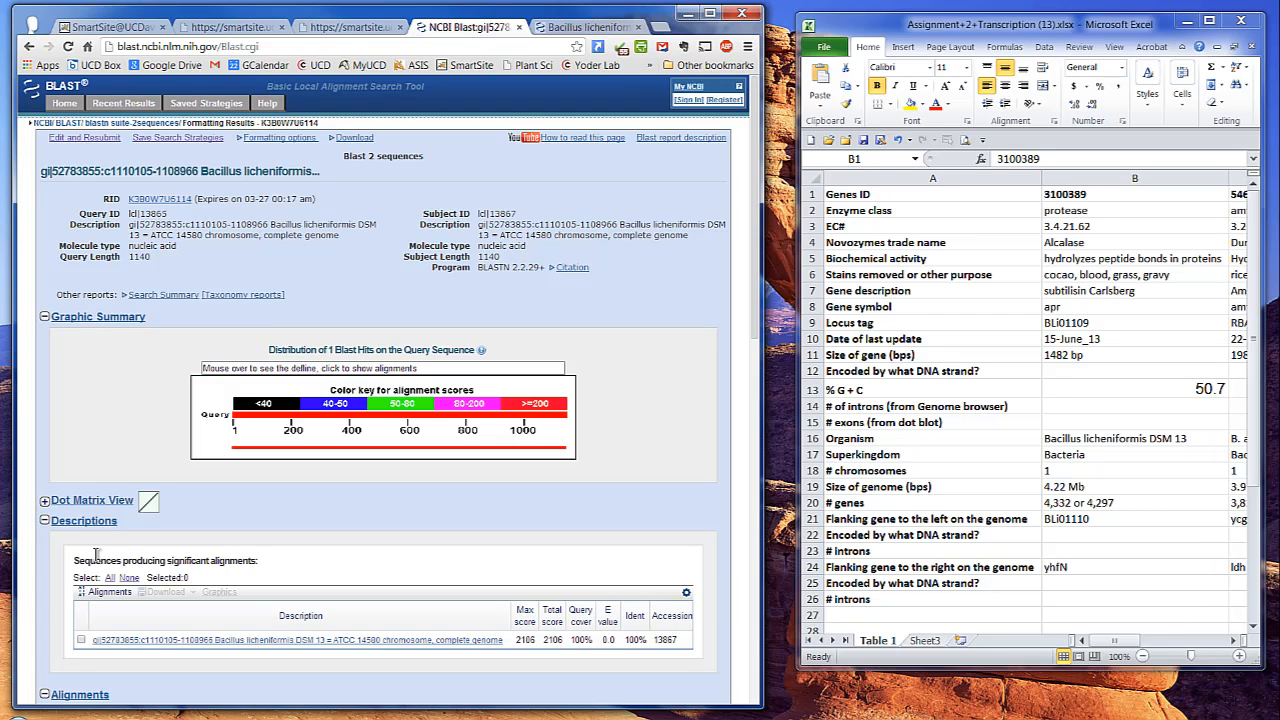
mouse_move(556, 434)
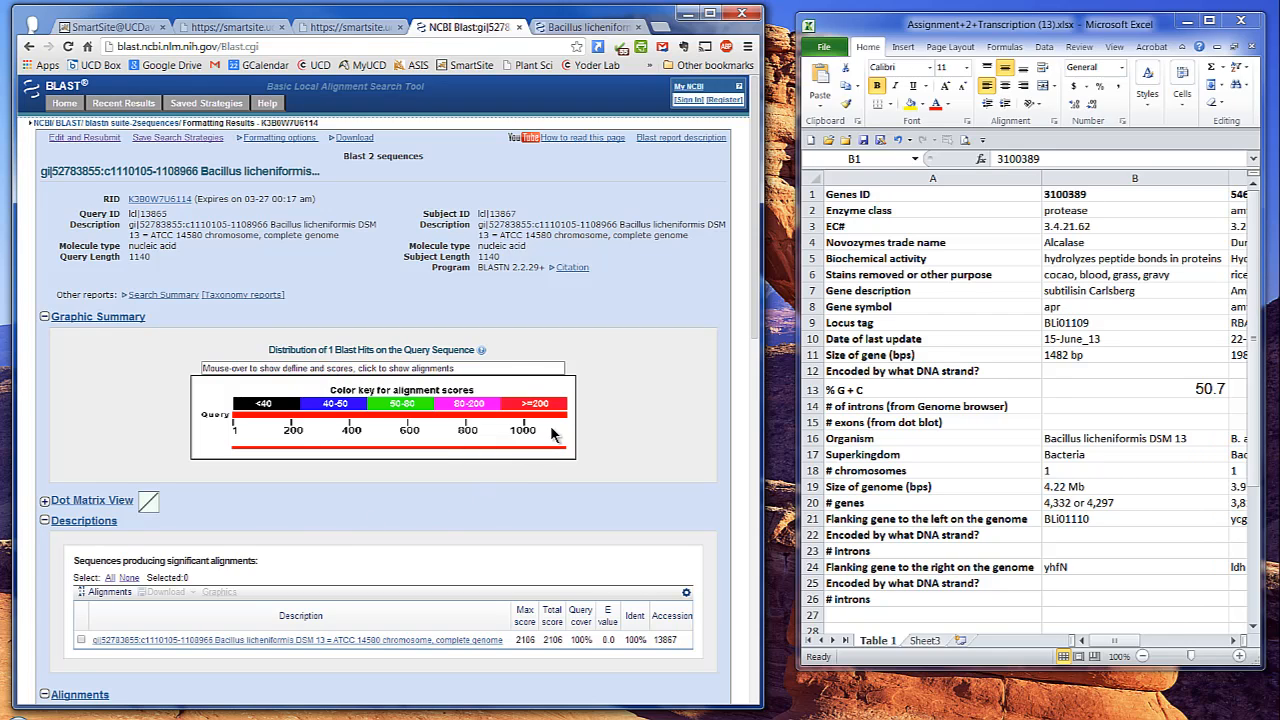
mouse_move(344, 592)
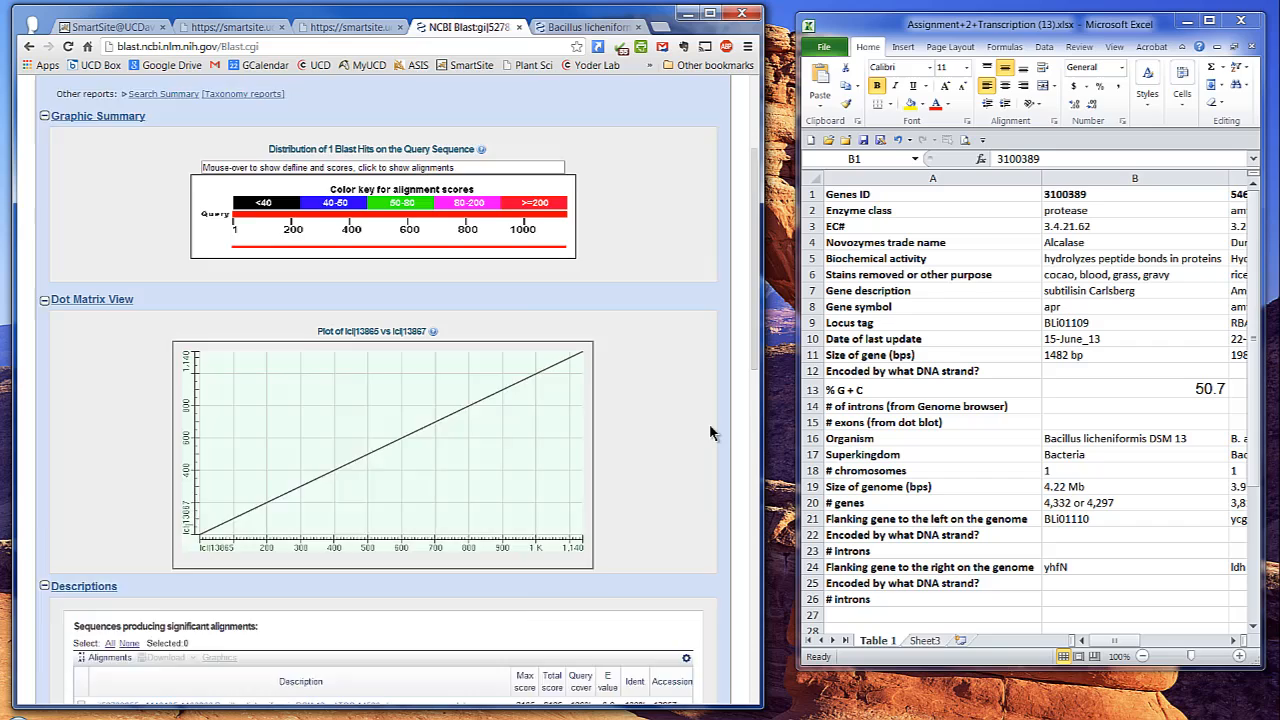
scroll(down, 3)
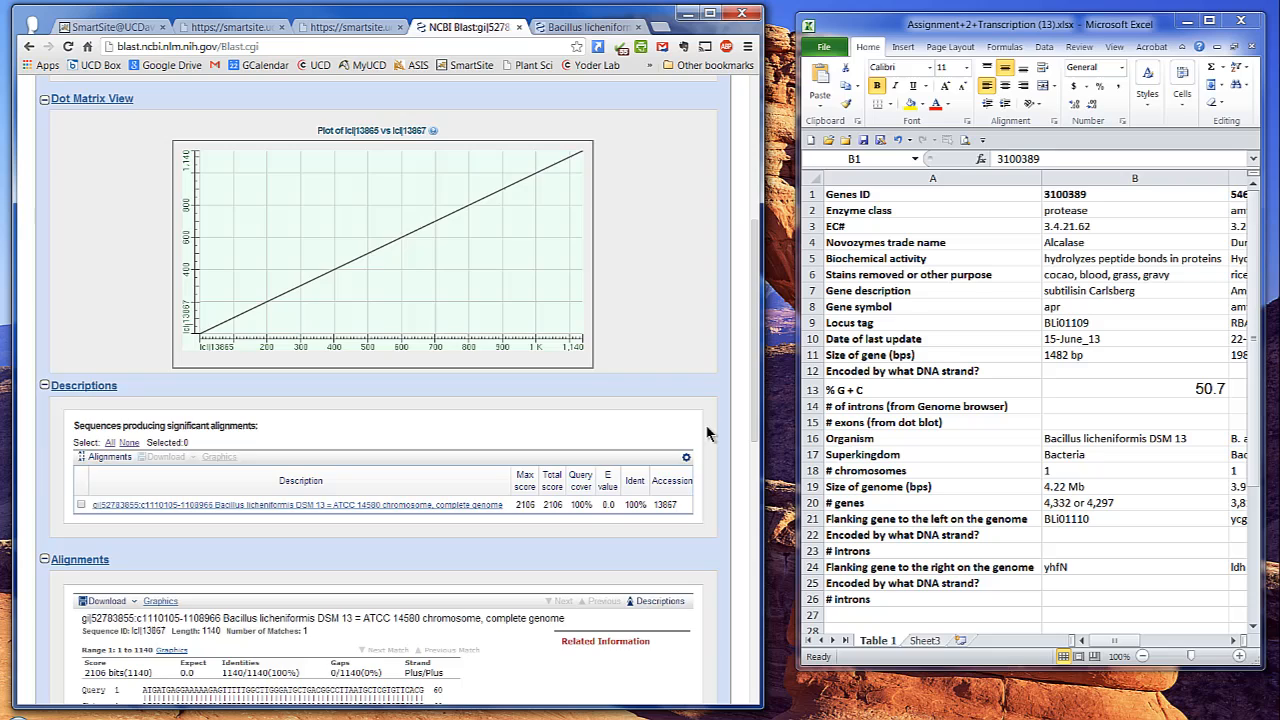
scroll(up, 3)
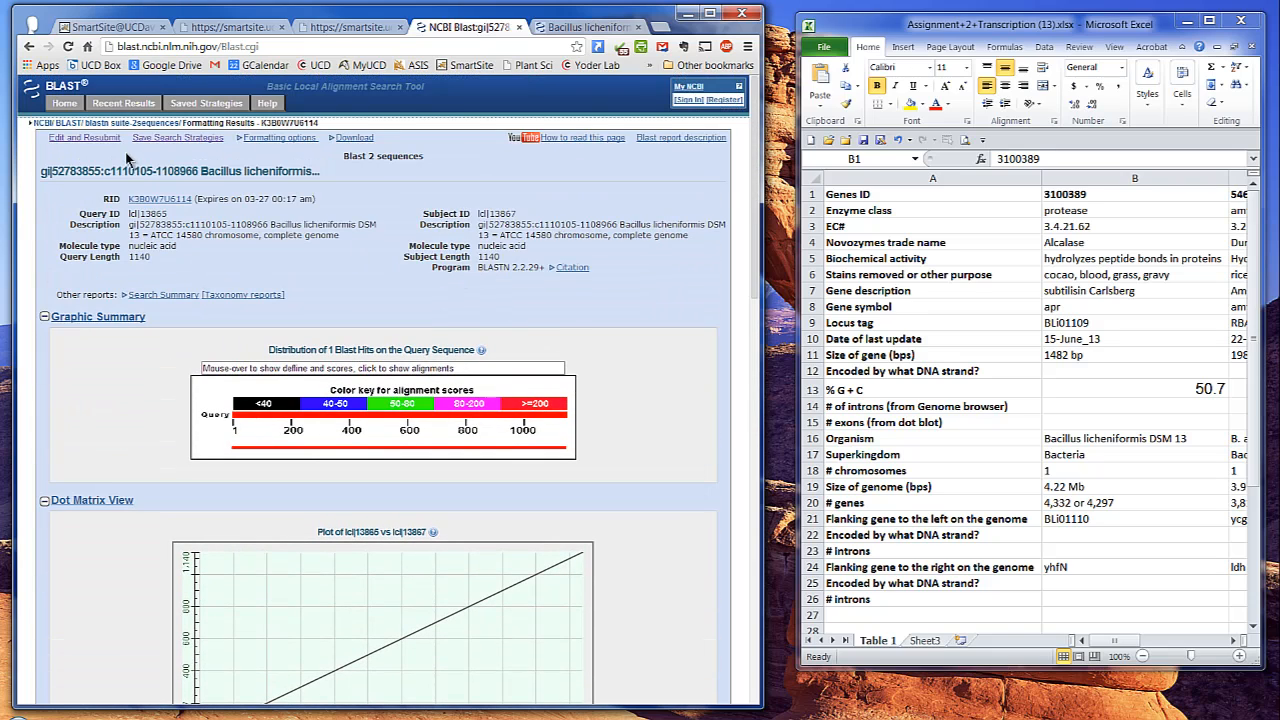
click(84, 136)
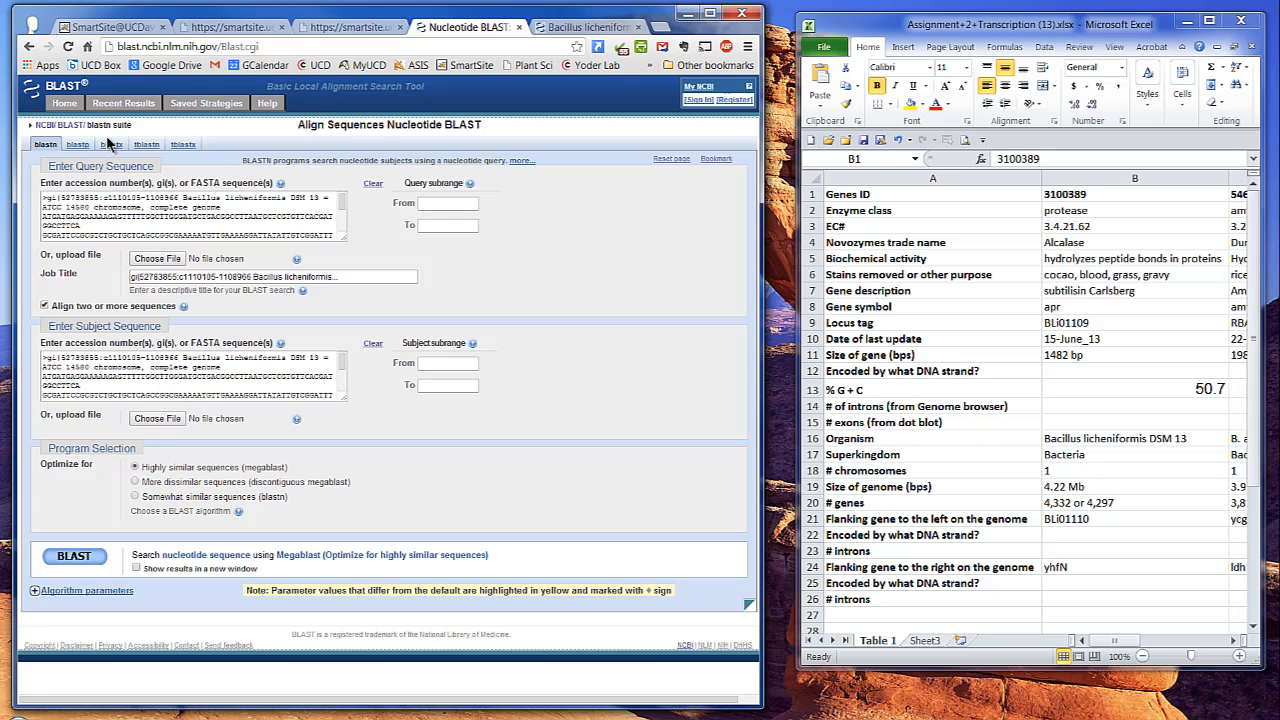
- Generate a 200-base Random DNA Sequence in SMS and bring it back to the BLAST query box
click(588, 26)
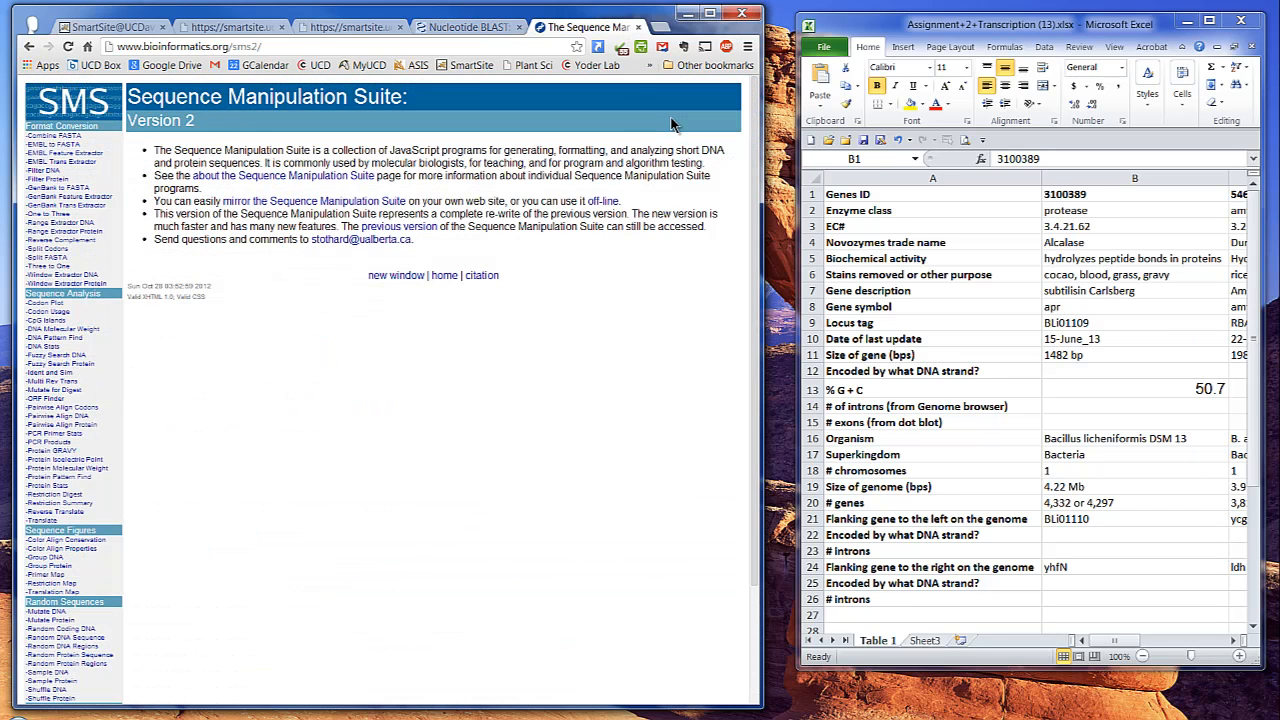
click(60, 492)
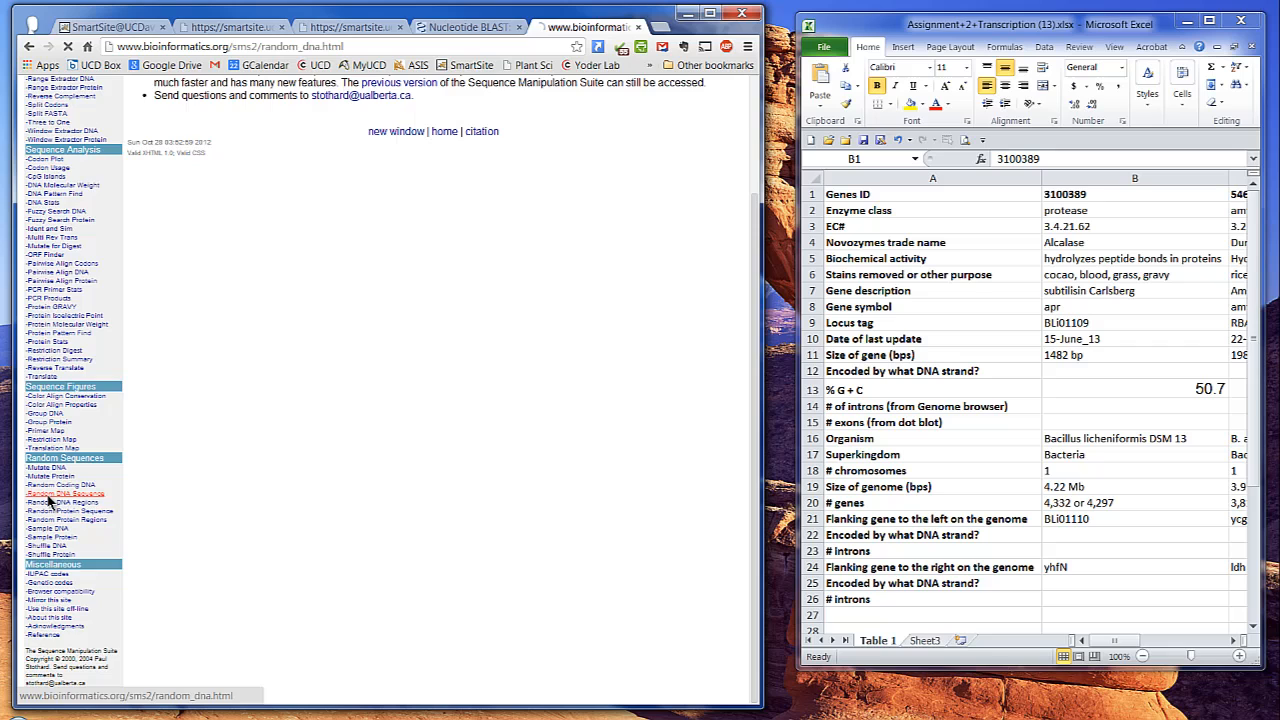
click(64, 492)
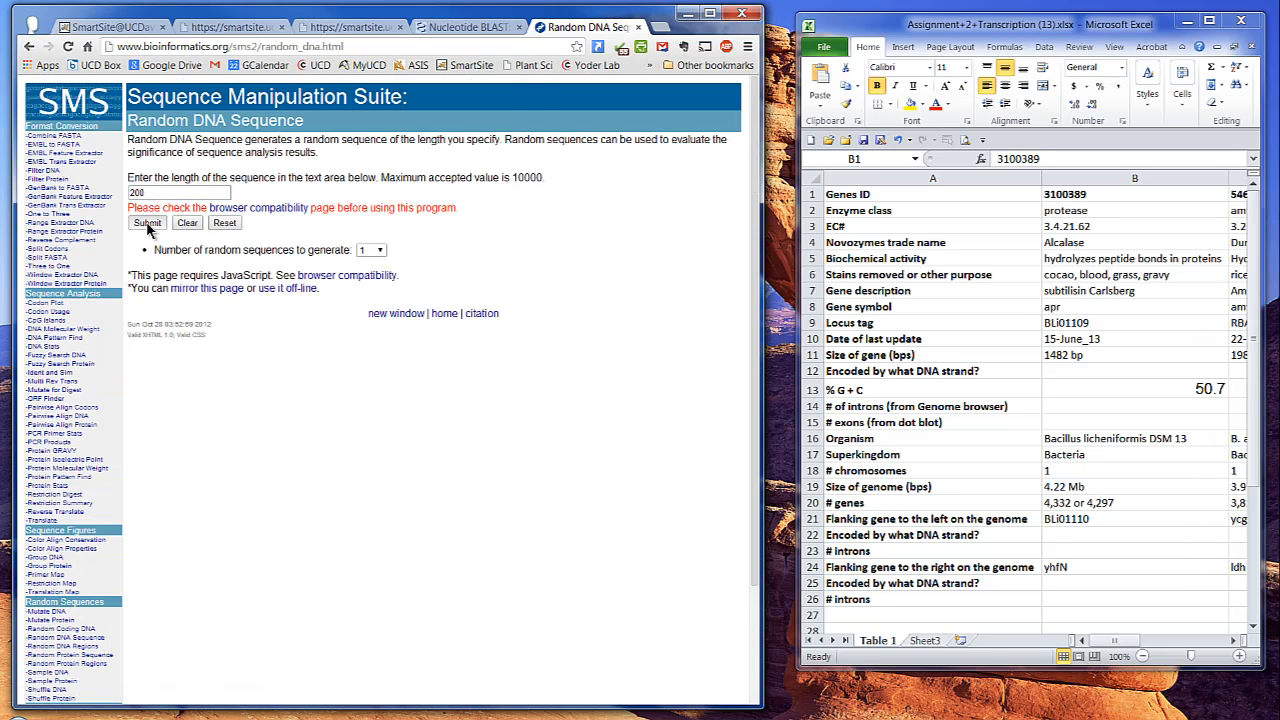
click(148, 222)
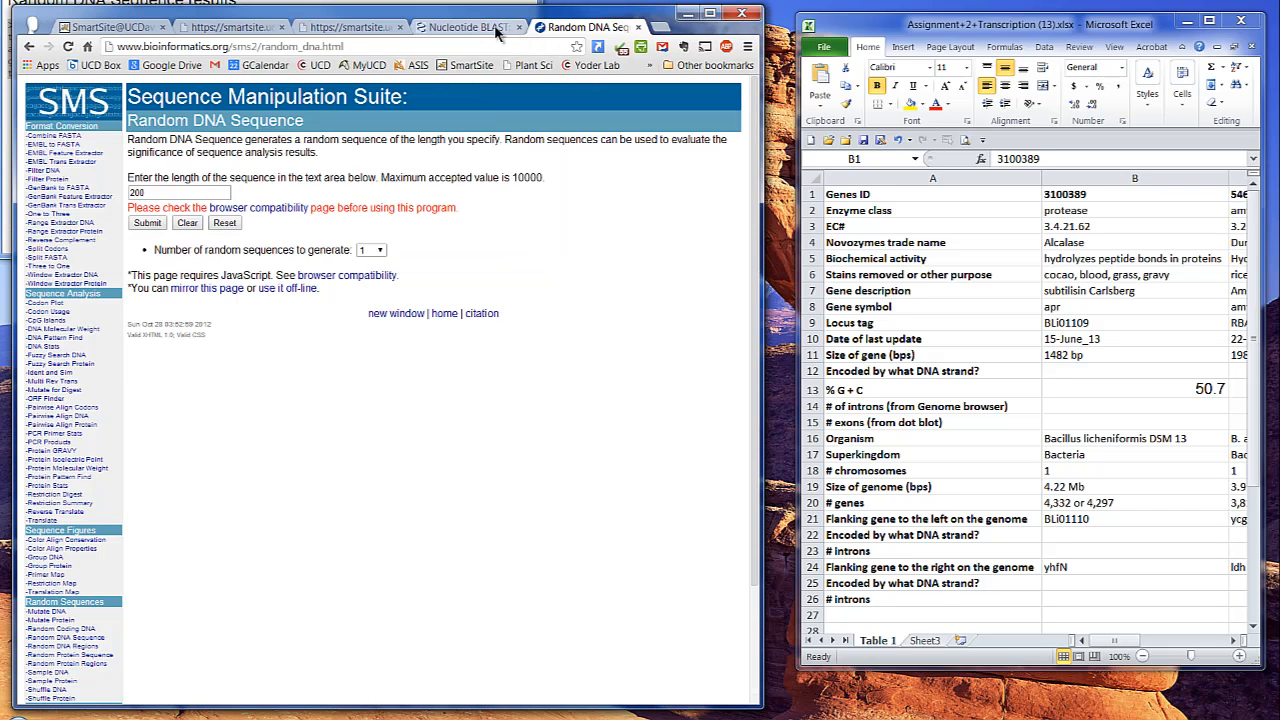
click(464, 28)
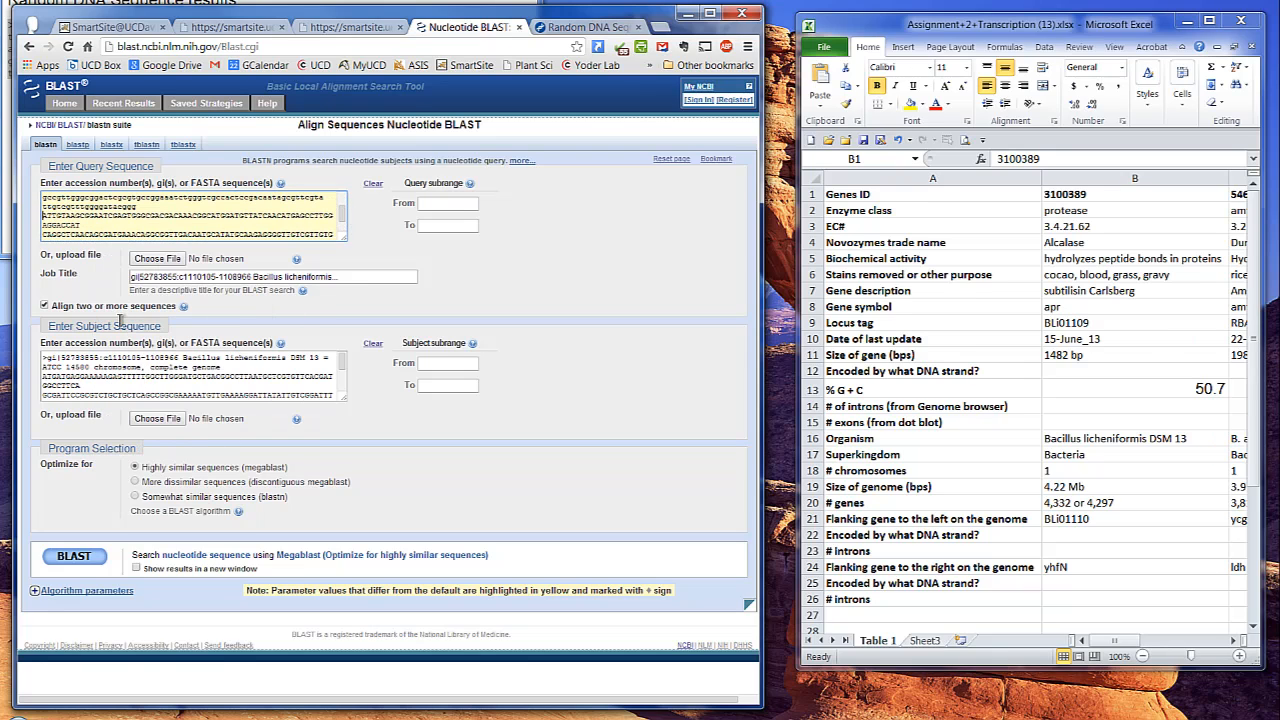
- Run BLAST on the random-plus-gene query against the apr gene to get the split dot plot
click(72, 556)
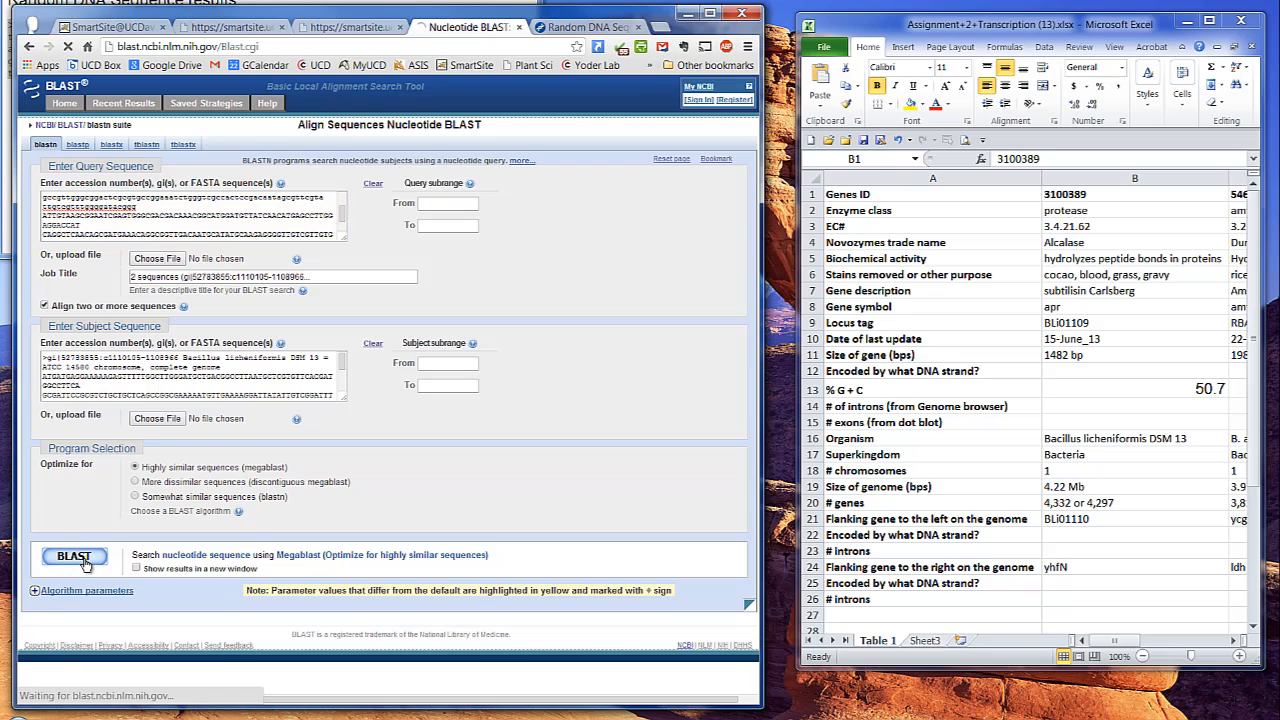
click(72, 556)
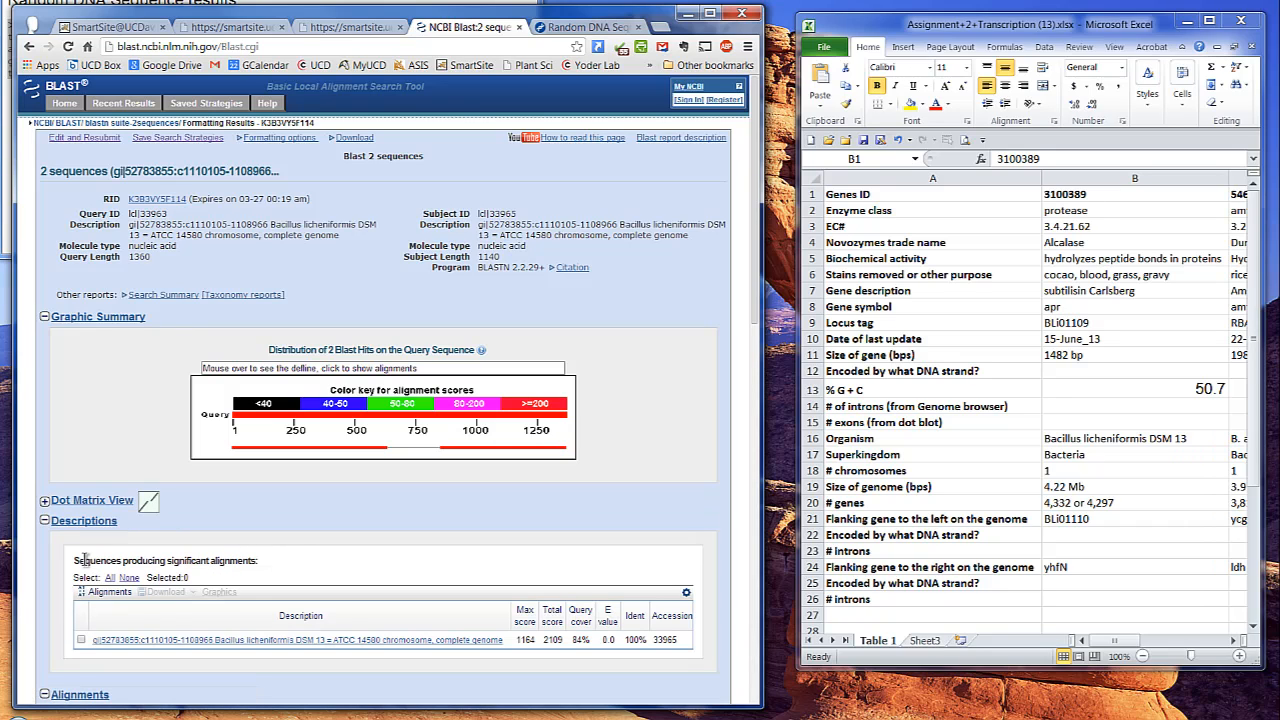
mouse_move(438, 456)
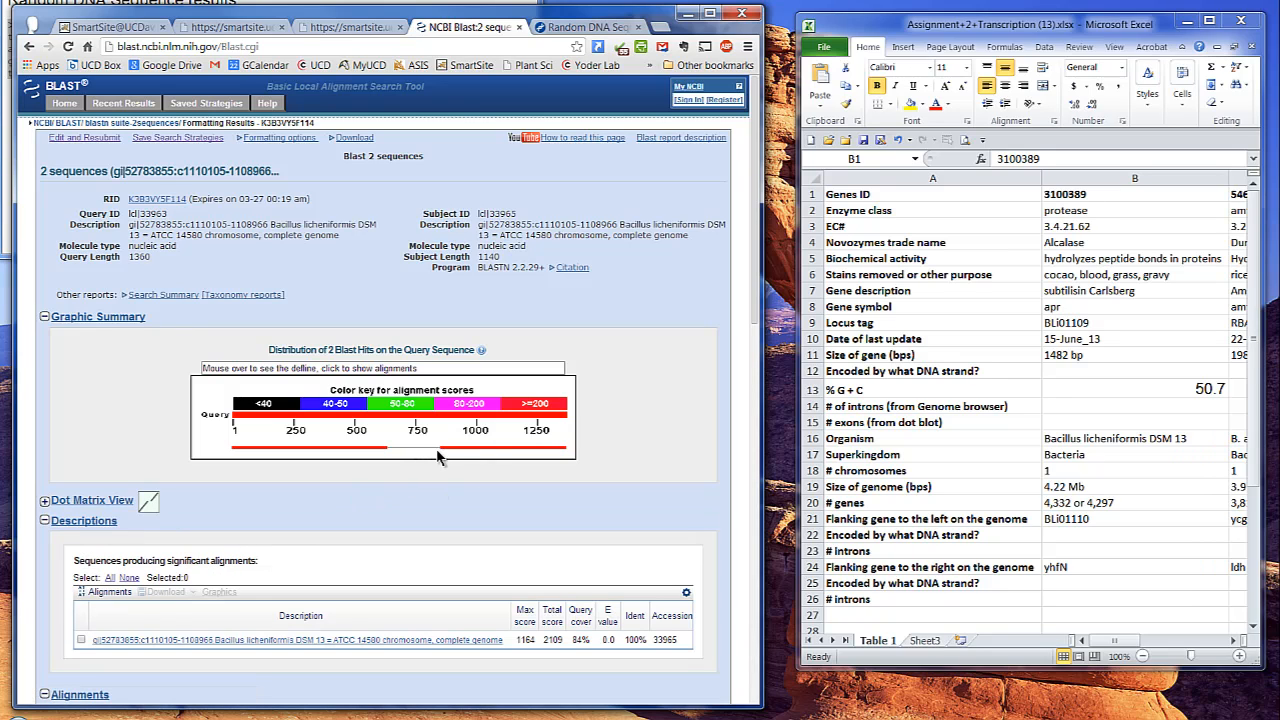
mouse_move(126, 508)
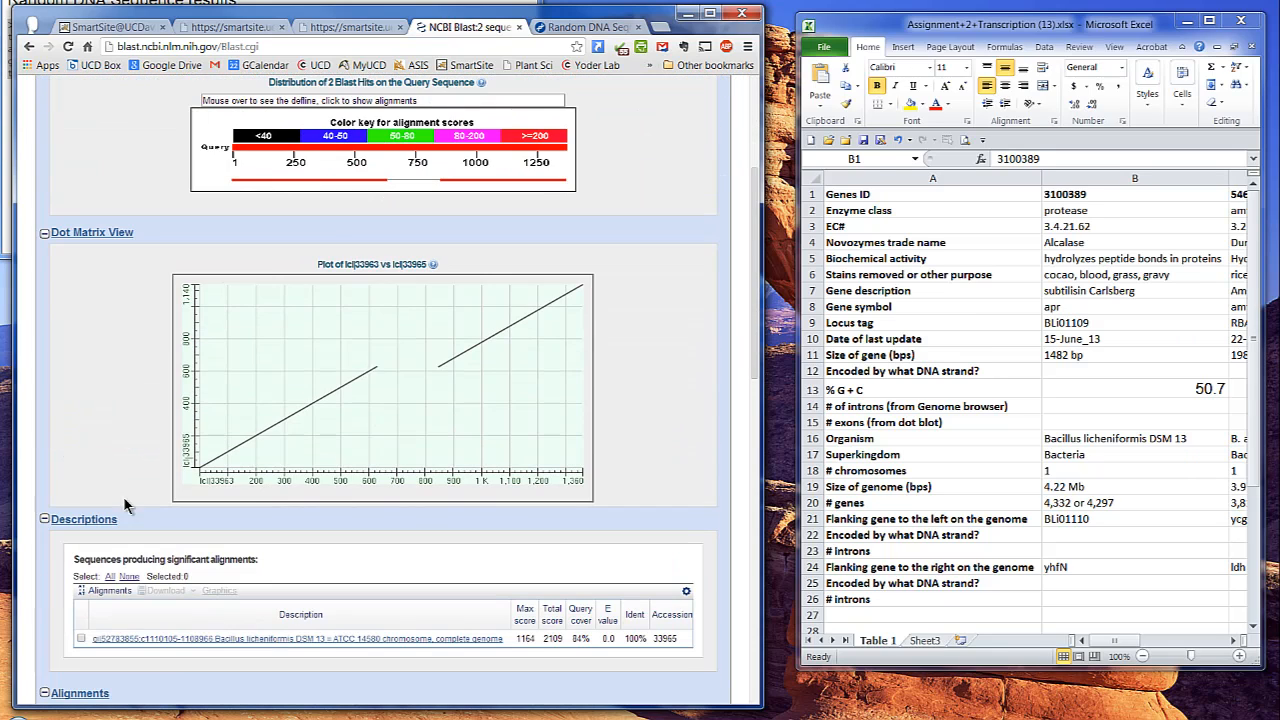
mouse_move(68, 482)
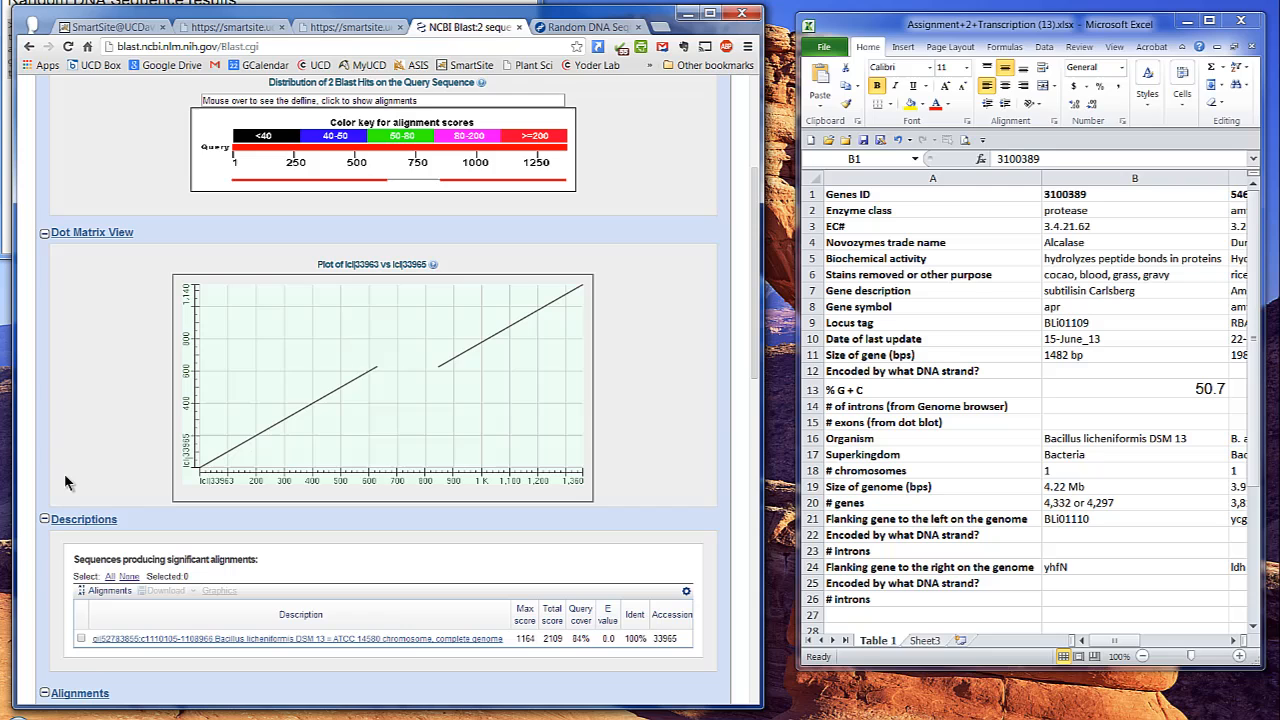
- Save the two-diagonal dot plot image to the Desktop as hit_matrix.png
right_click(380, 376)
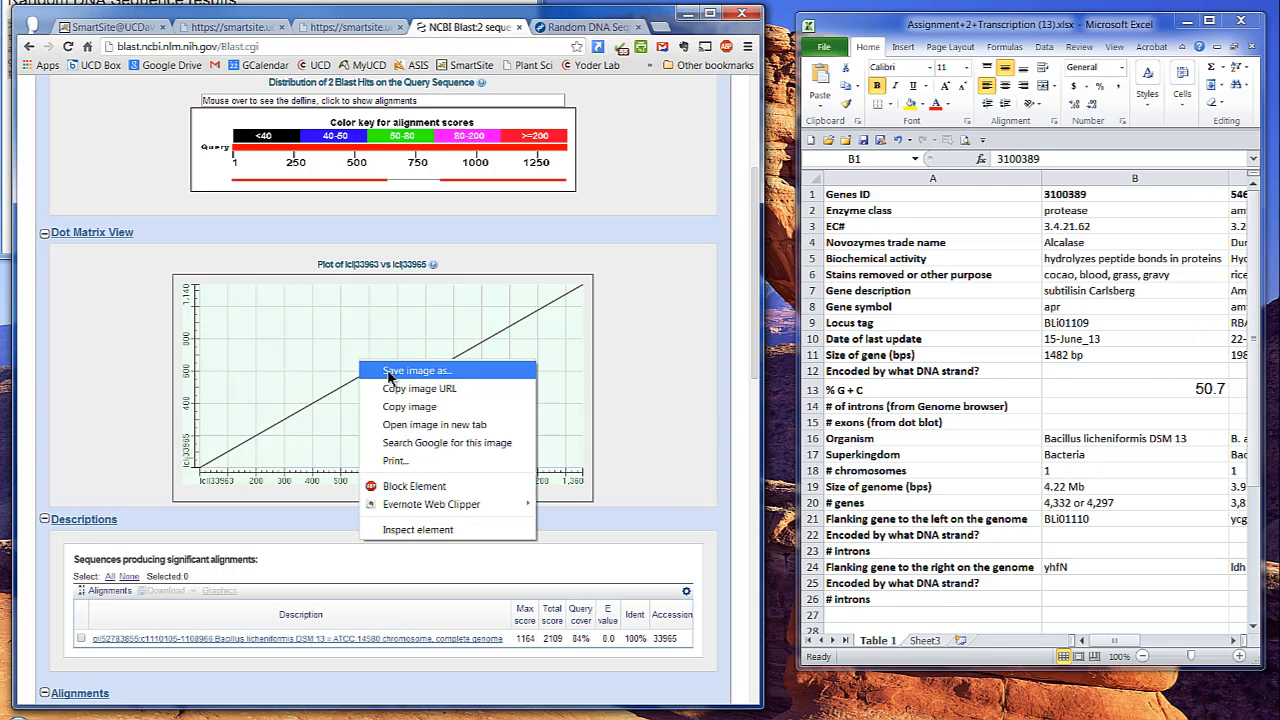
click(416, 370)
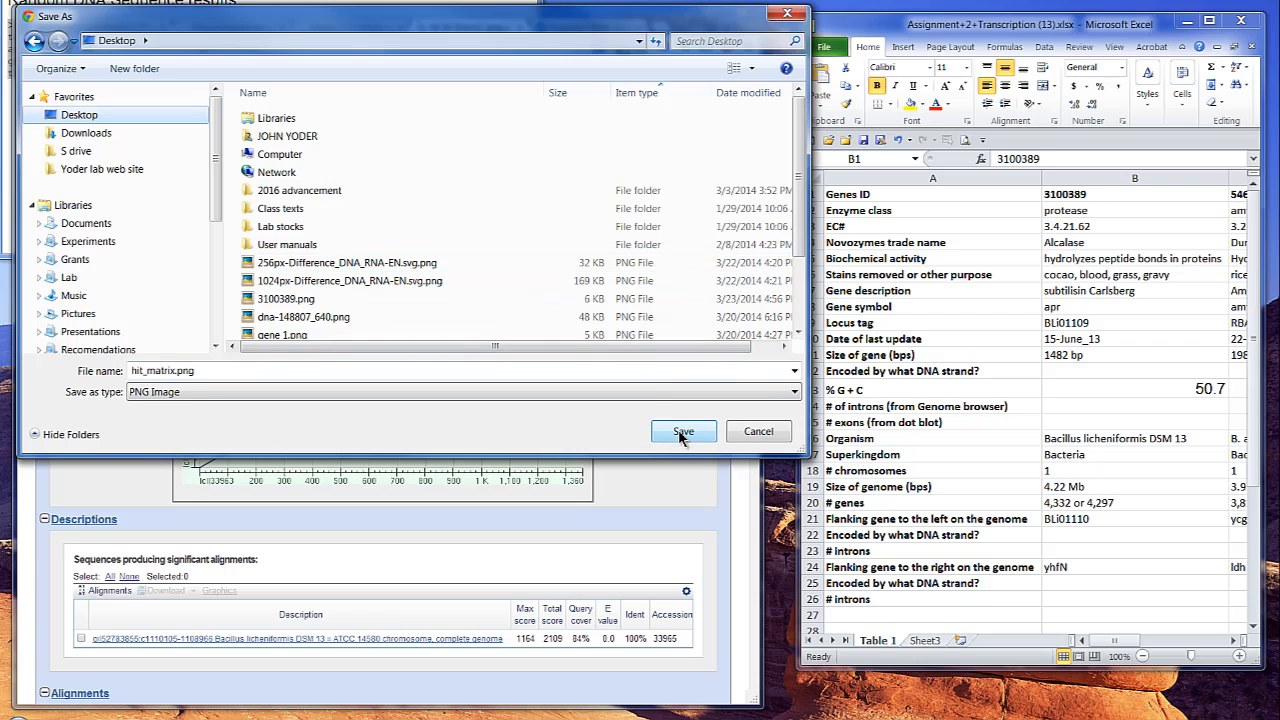
click(684, 432)
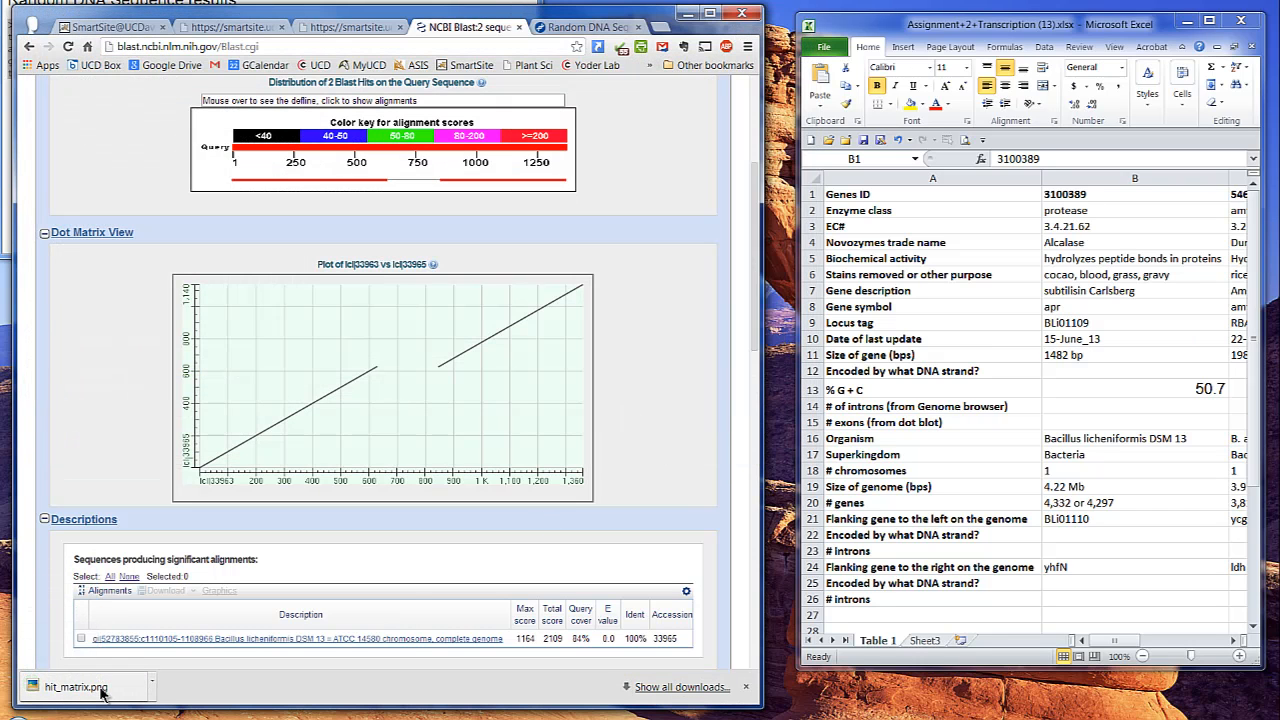